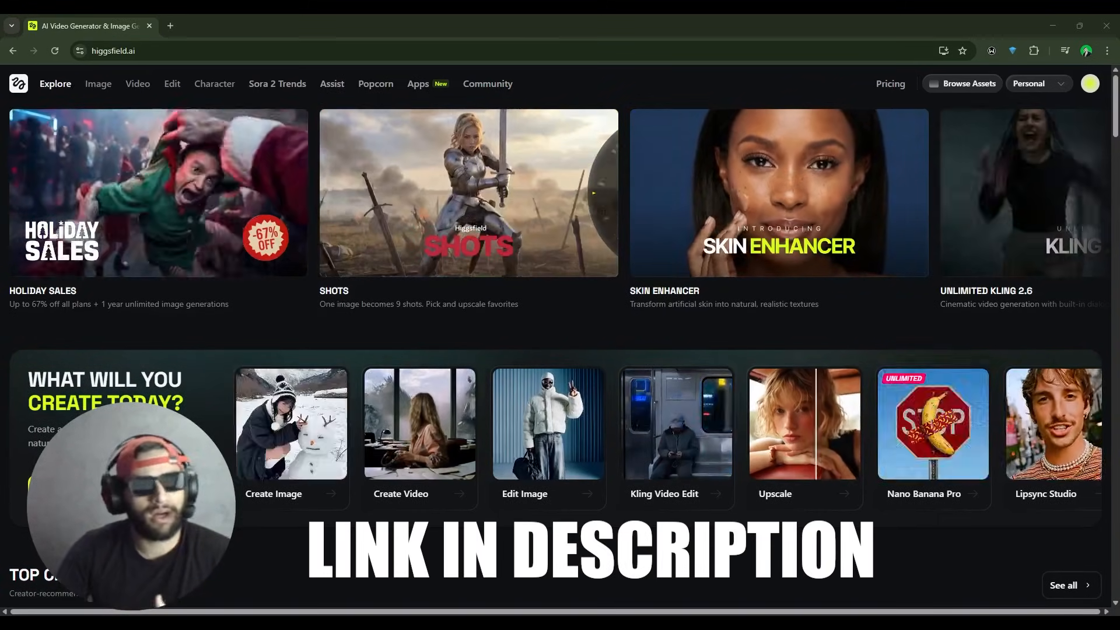
Step: Scroll the Explore page past Top Choice to the Explore More Possibilities Visual Effects presets
{"action": "scroll", "scroll_direction": "down", "scroll_amount": 3}
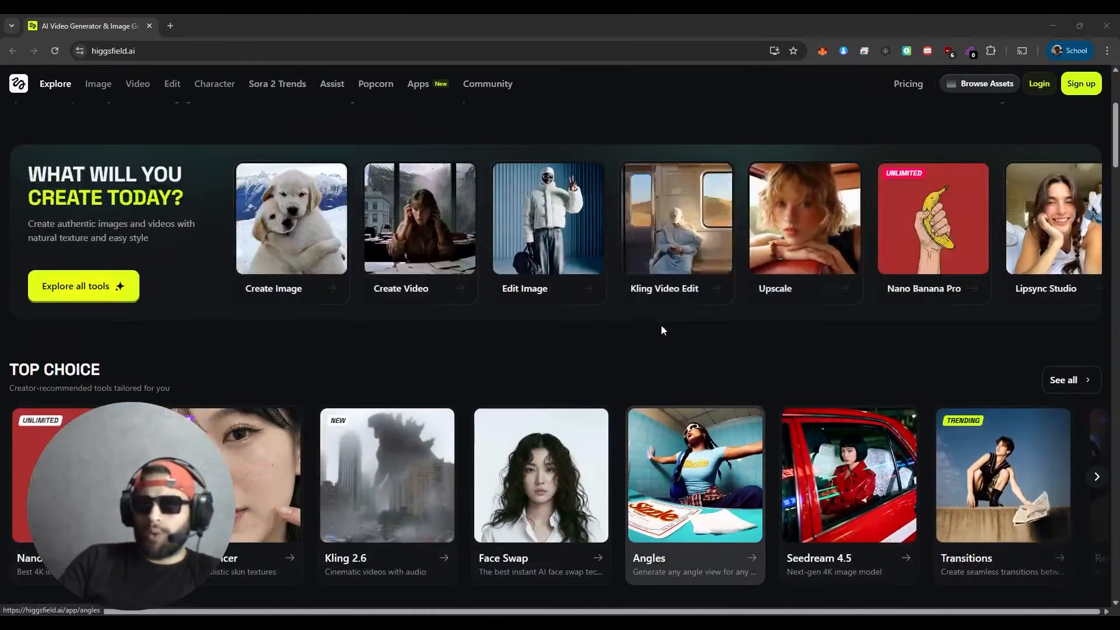
{"action": "scroll", "scroll_direction": "down", "scroll_amount": 3}
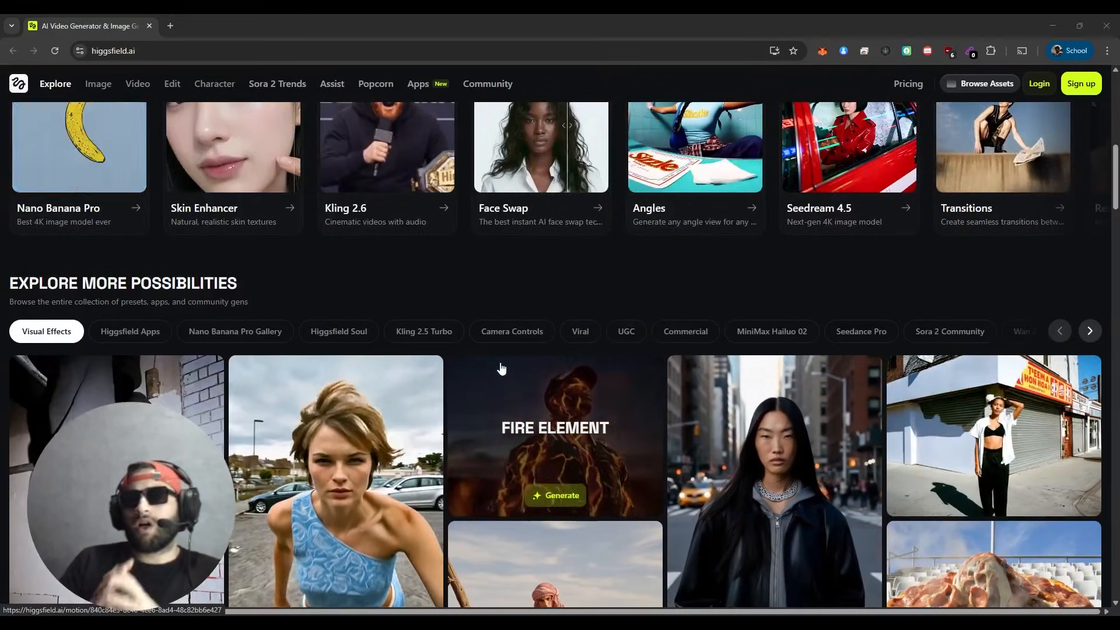
{"action": "scroll", "scroll_direction": "down", "scroll_amount": 3}
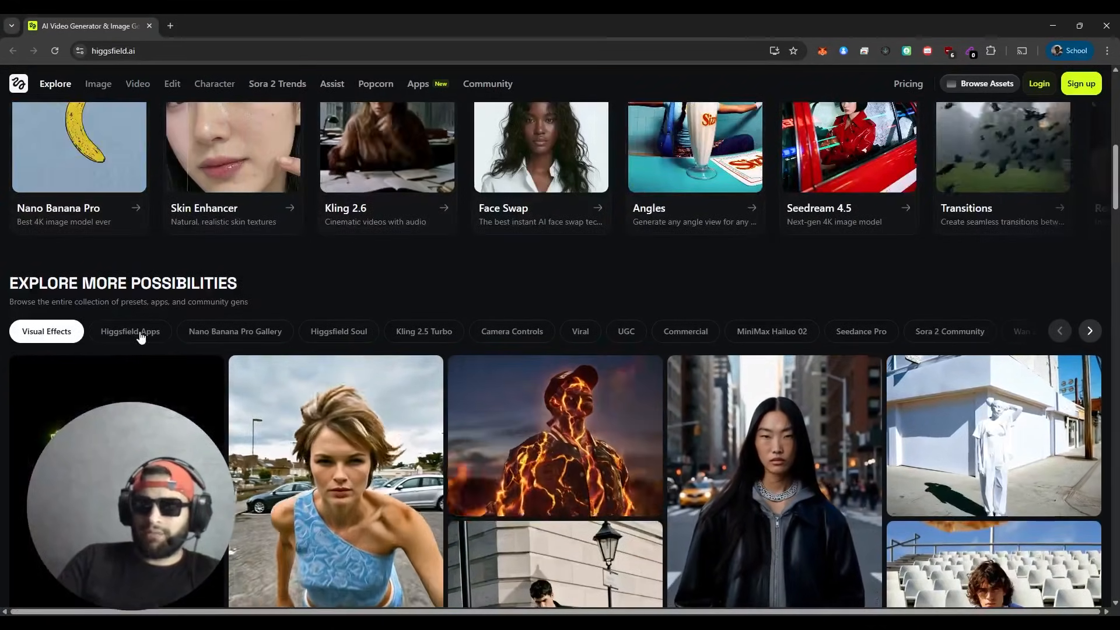
Step: Browse the Nano Banana Pro Gallery, then scroll through the Higgsfield Soul creations
{"action": "left_click", "coordinate": [130, 330]}
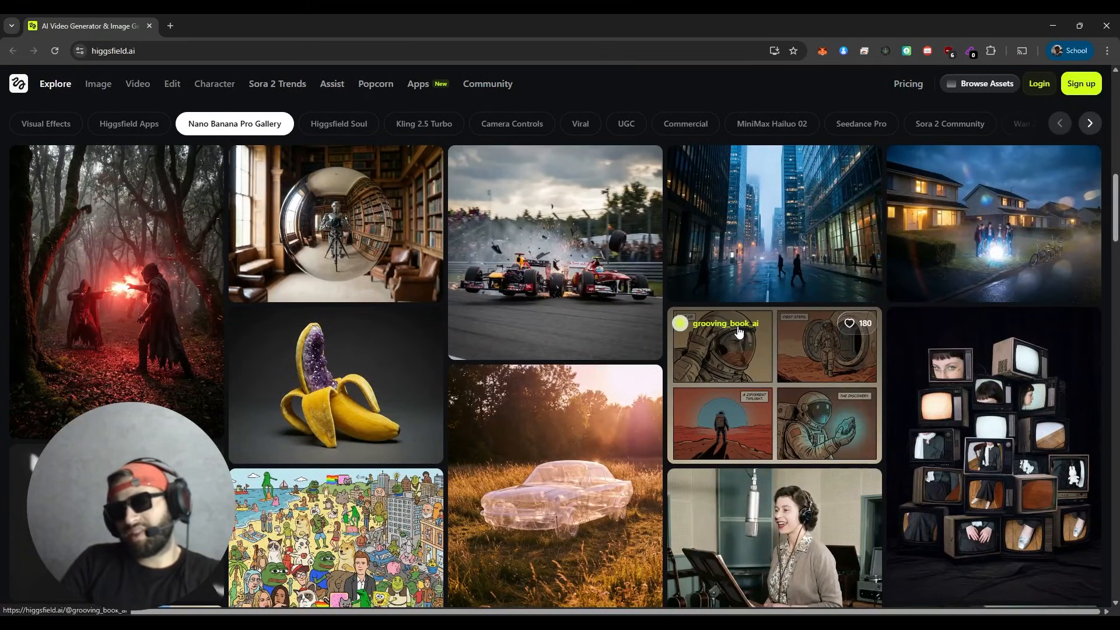
{"action": "mouse_move", "coordinate": [897, 454]}
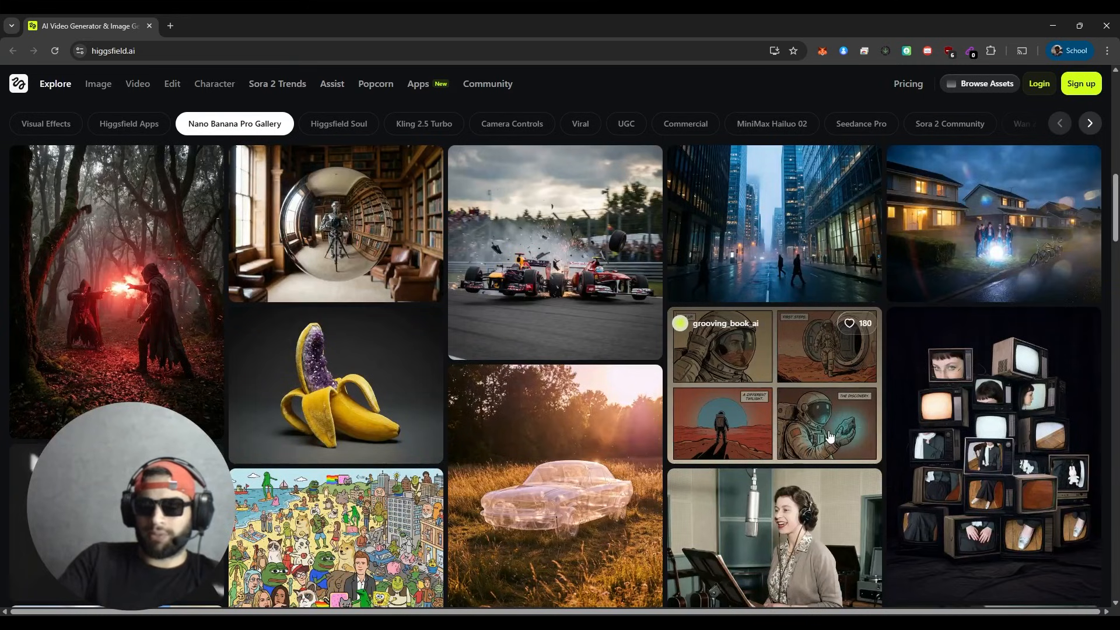
{"action": "scroll", "scroll_direction": "down", "scroll_amount": 3}
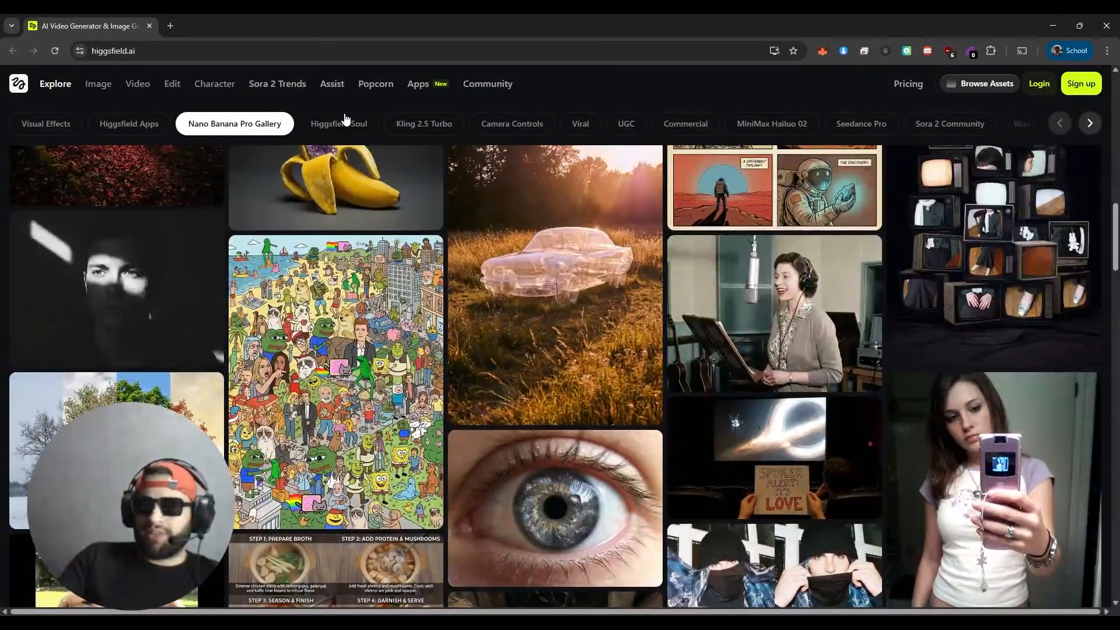
{"action": "left_click", "coordinate": [338, 124]}
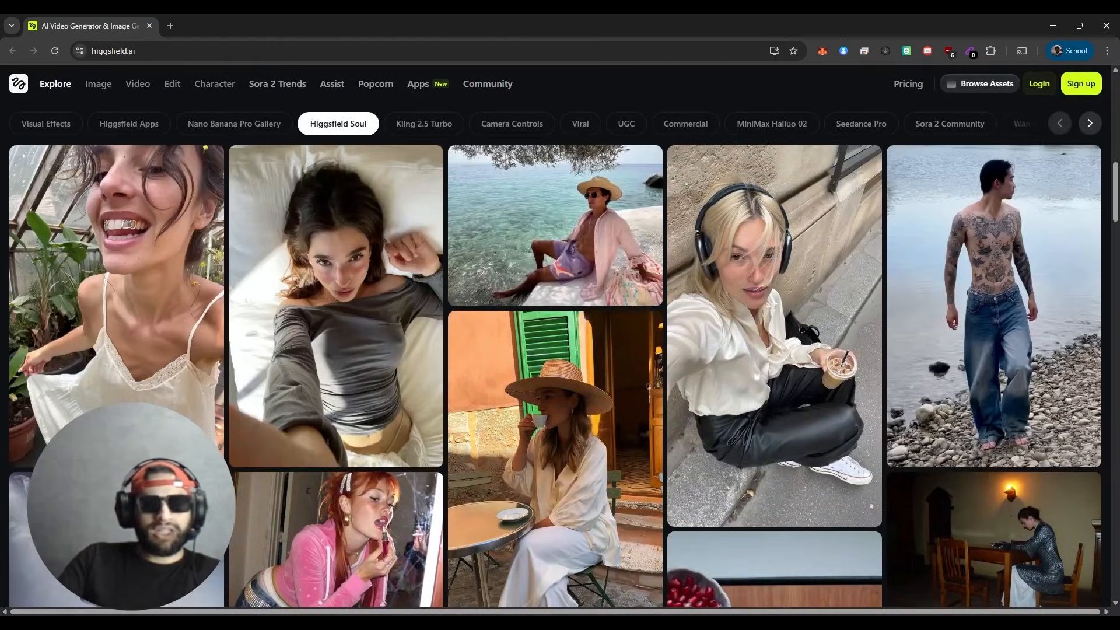
{"action": "scroll", "scroll_direction": "down", "scroll_amount": 3}
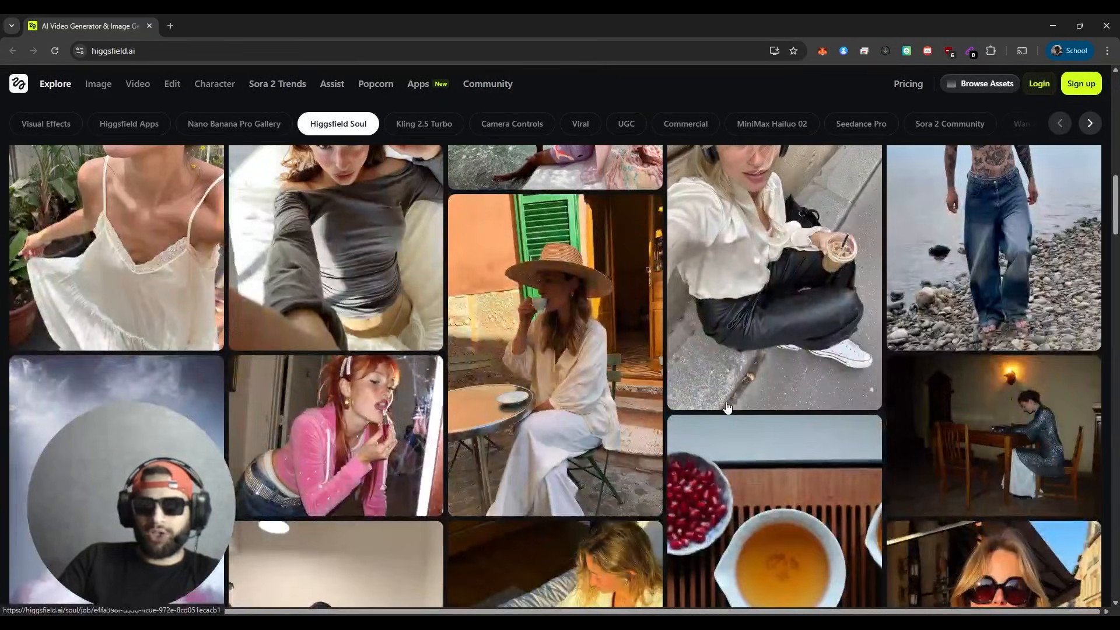
{"action": "scroll", "scroll_direction": "down", "scroll_amount": 3}
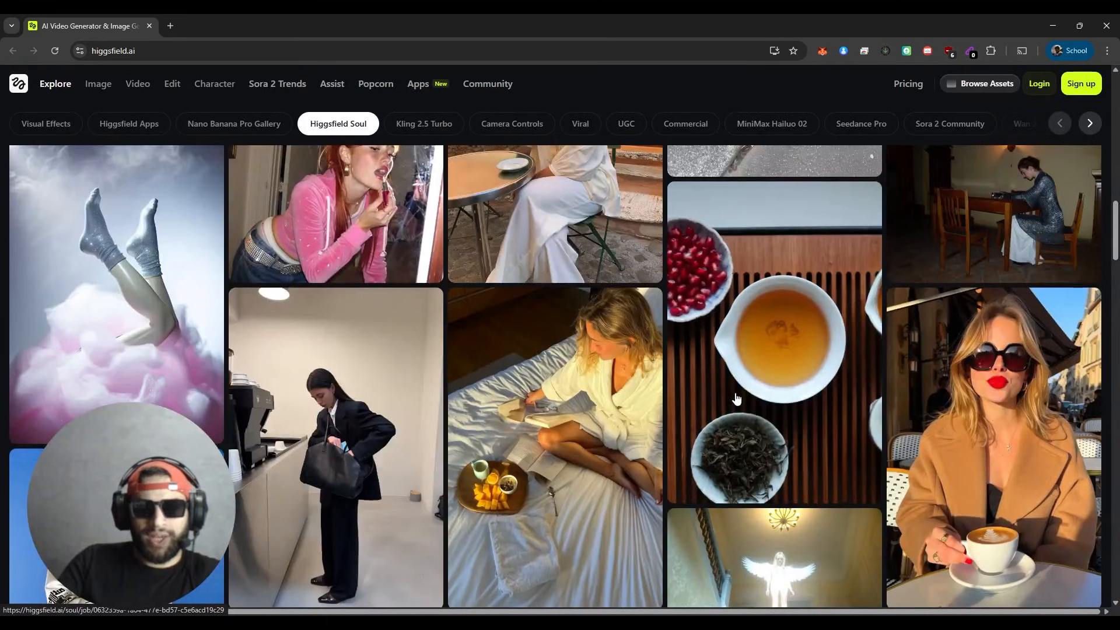
{"action": "scroll", "scroll_direction": "down", "scroll_amount": 3}
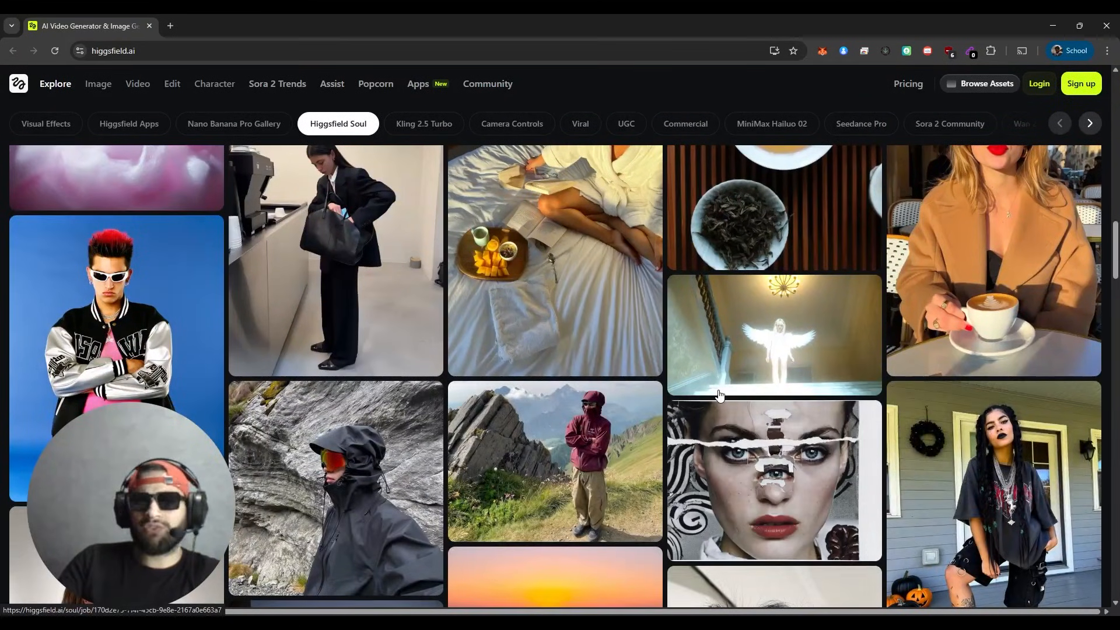
{"action": "scroll", "scroll_direction": "down", "scroll_amount": 3}
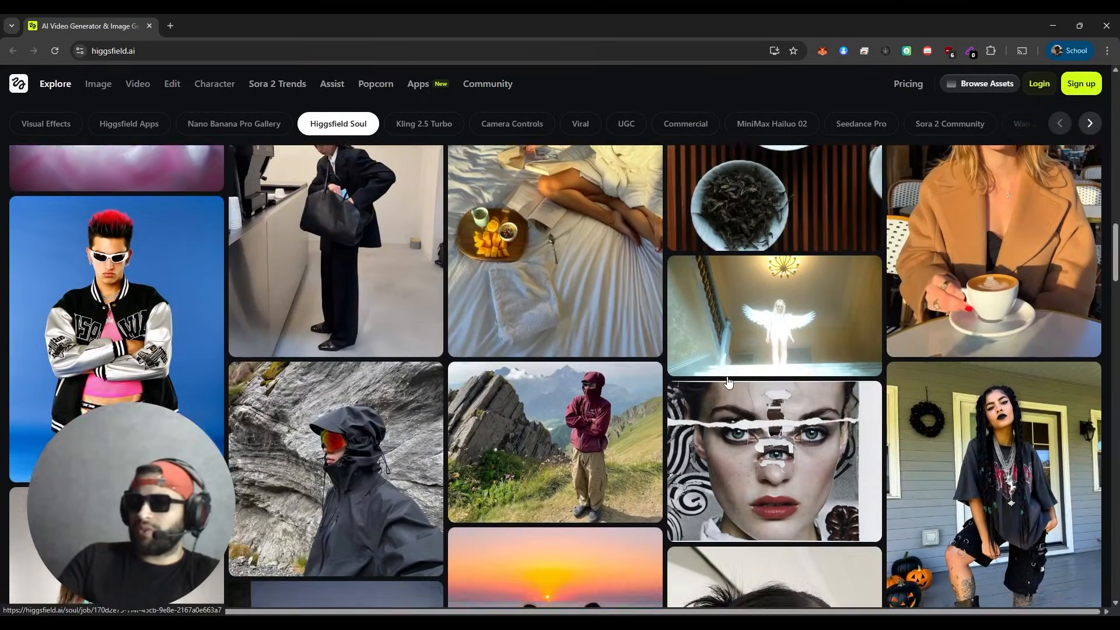
{"action": "scroll", "scroll_direction": "down", "scroll_amount": 3}
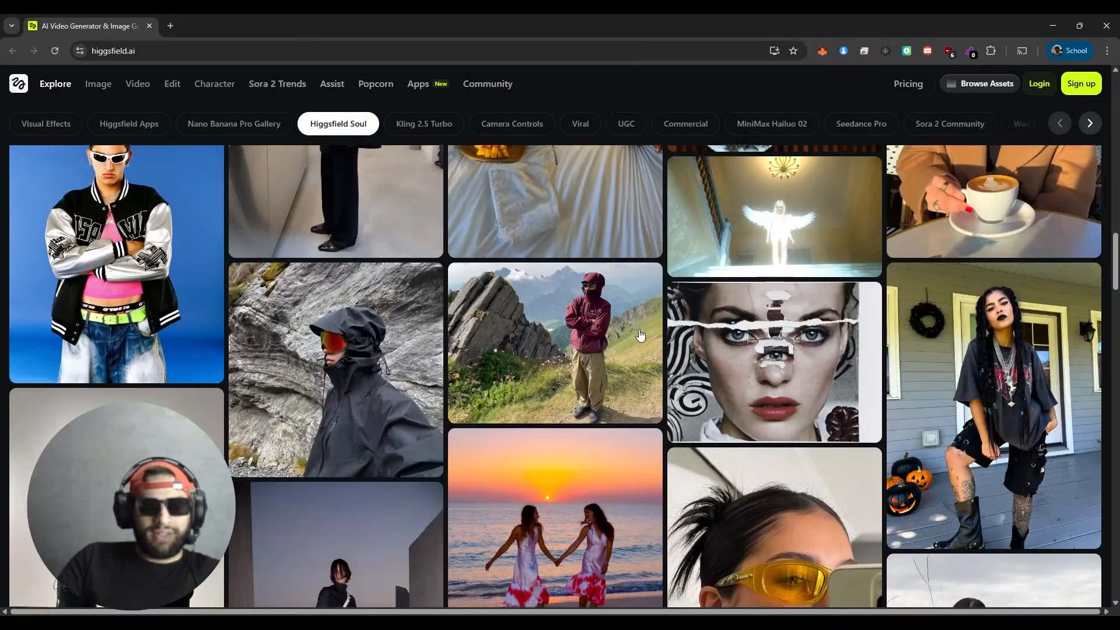
Step: Show the Kling 2.5 Turbo presets, such as Flame Transition and Aerial Pullback
{"action": "left_click", "coordinate": [423, 124]}
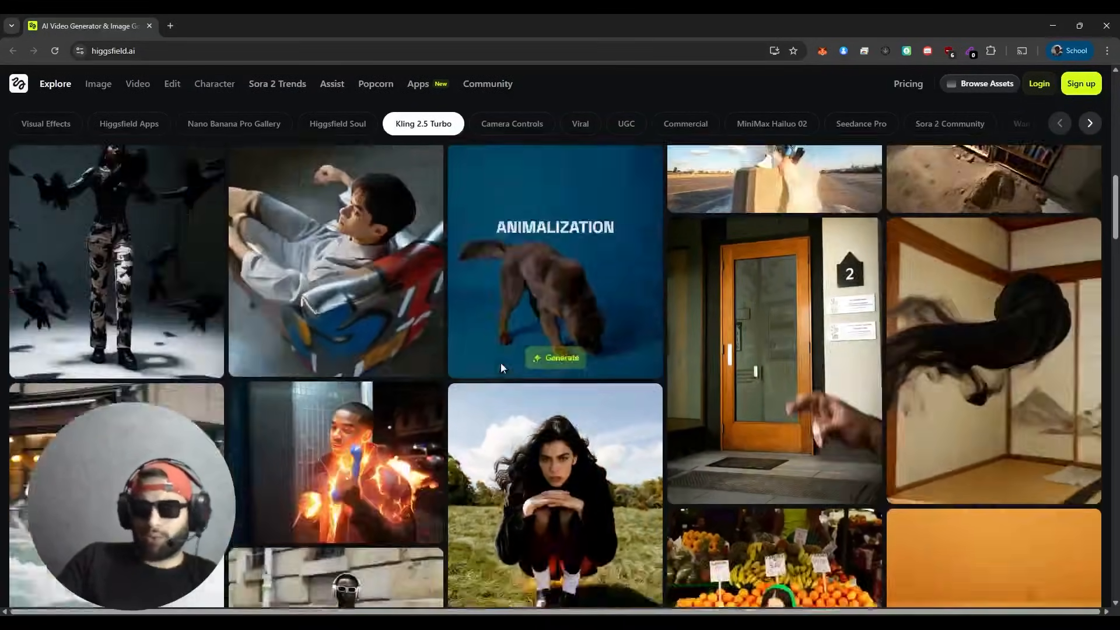
{"action": "scroll", "scroll_direction": "down", "scroll_amount": 3}
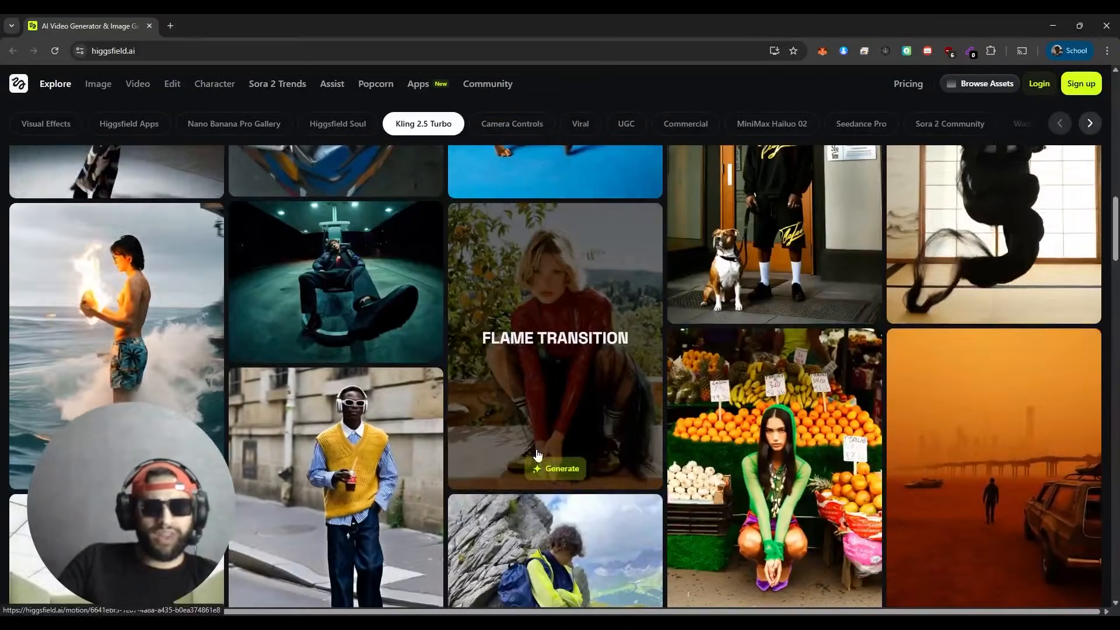
{"action": "scroll", "scroll_direction": "down", "scroll_amount": 3}
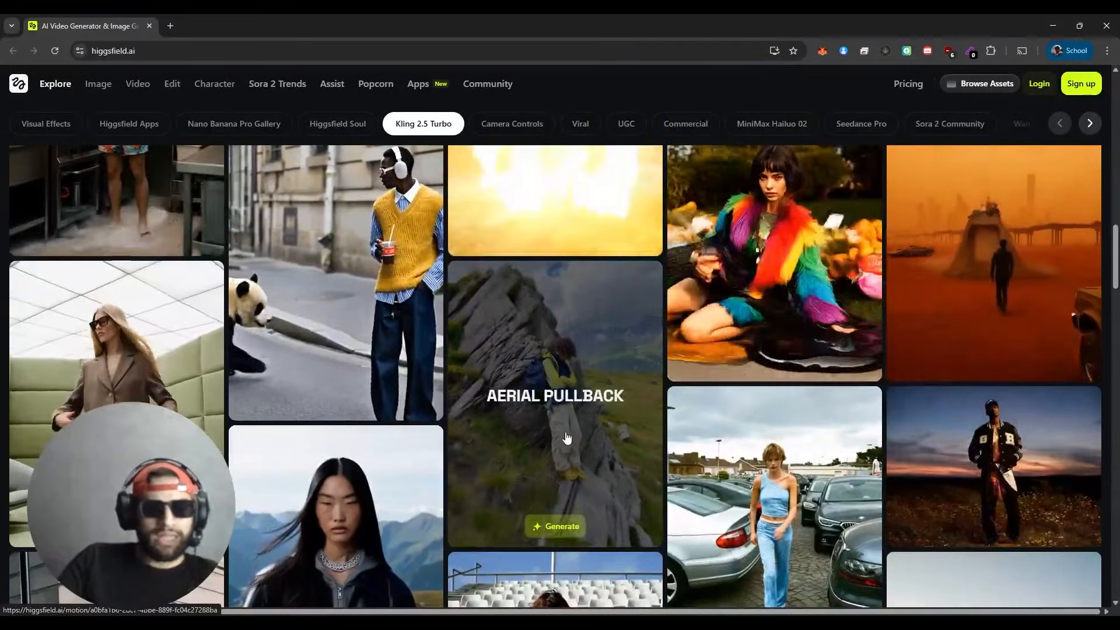
Step: Browse the Camera Controls presets, then scroll through the Viral presets gallery
{"action": "left_click", "coordinate": [511, 123]}
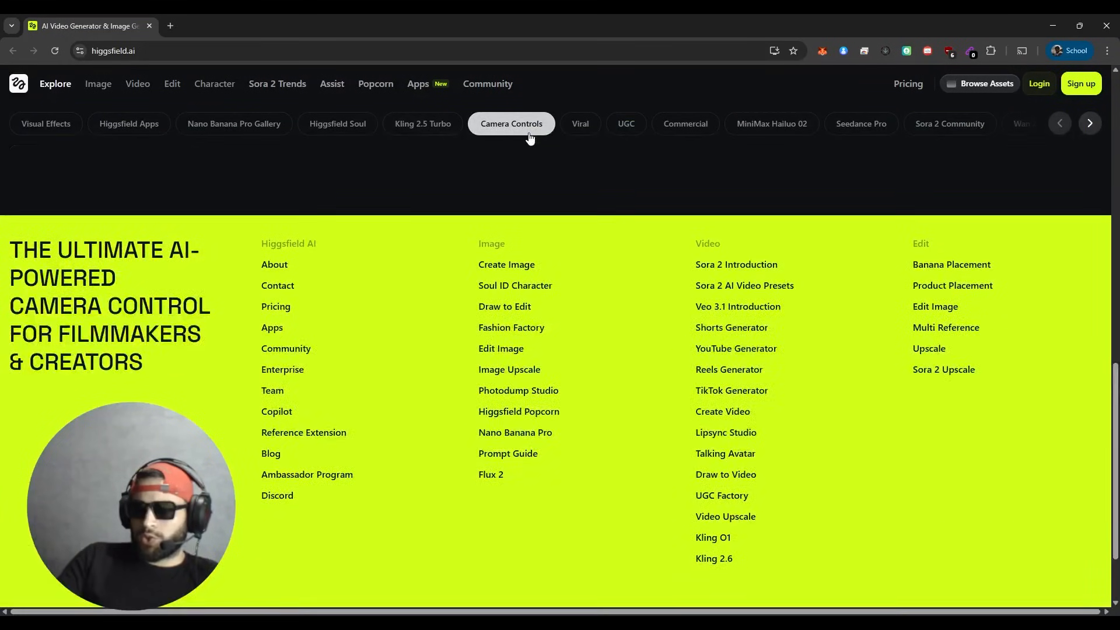
{"action": "left_click", "coordinate": [510, 124]}
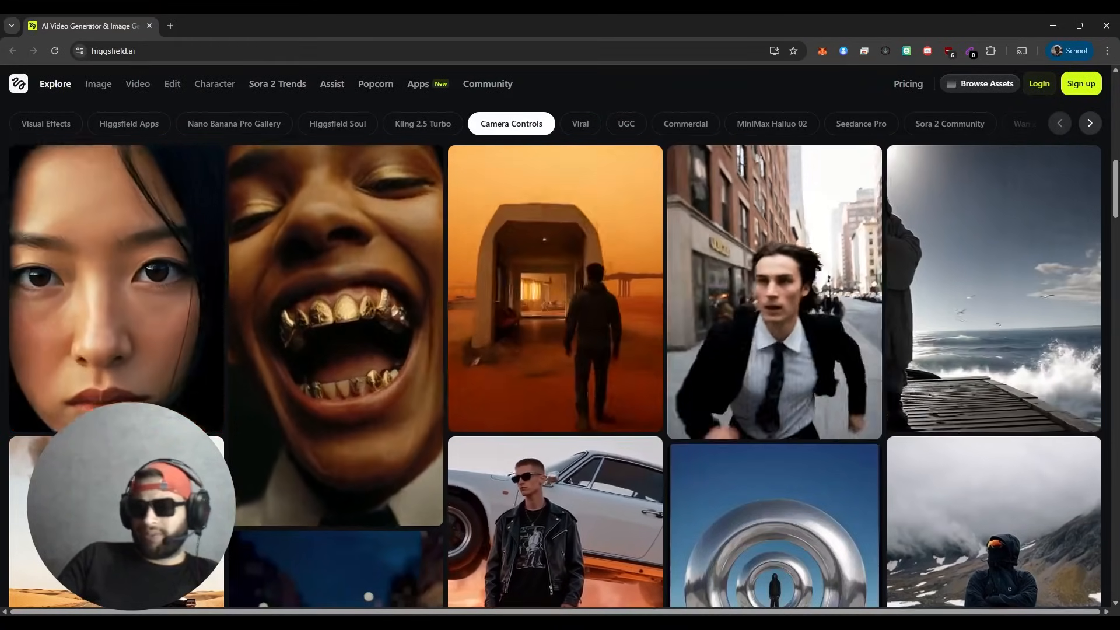
{"action": "mouse_move", "coordinate": [541, 312]}
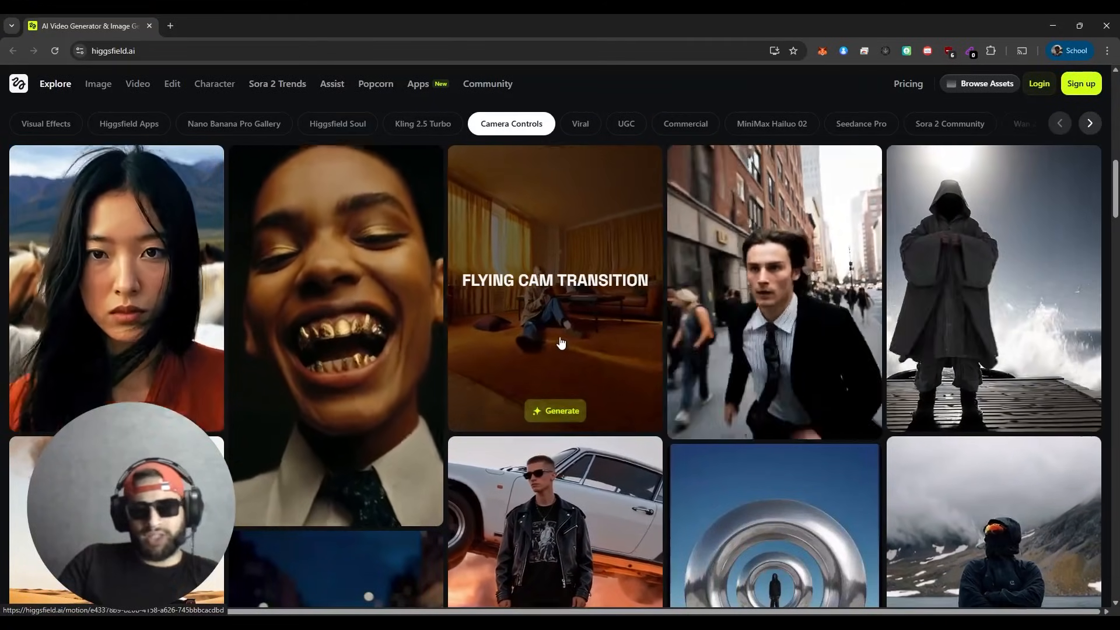
{"action": "scroll", "scroll_direction": "down", "scroll_amount": 3}
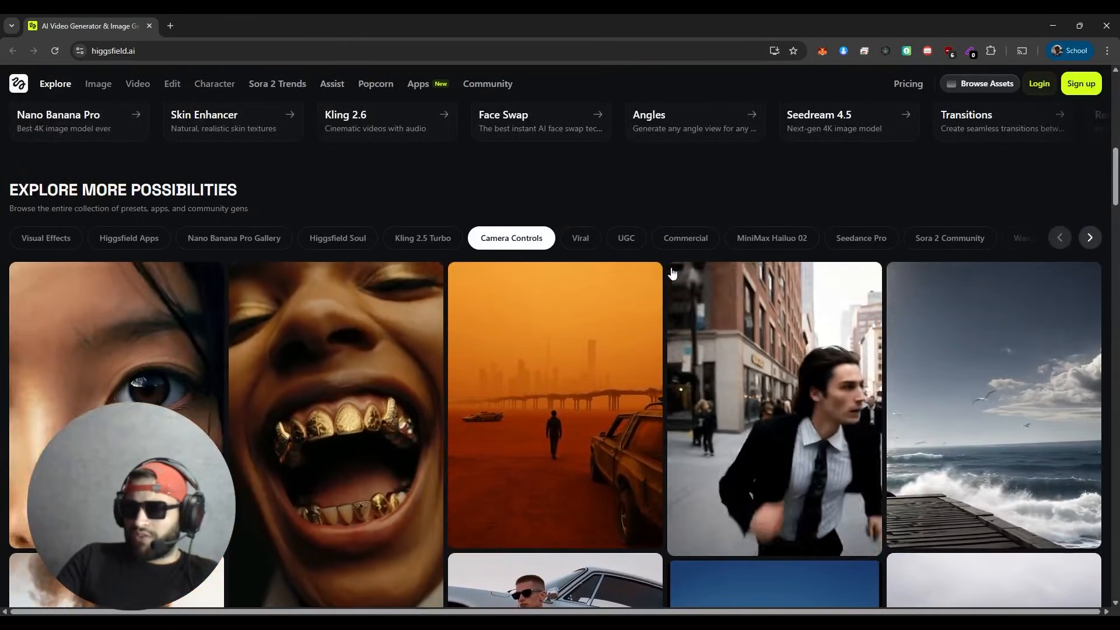
{"action": "left_click", "coordinate": [580, 238]}
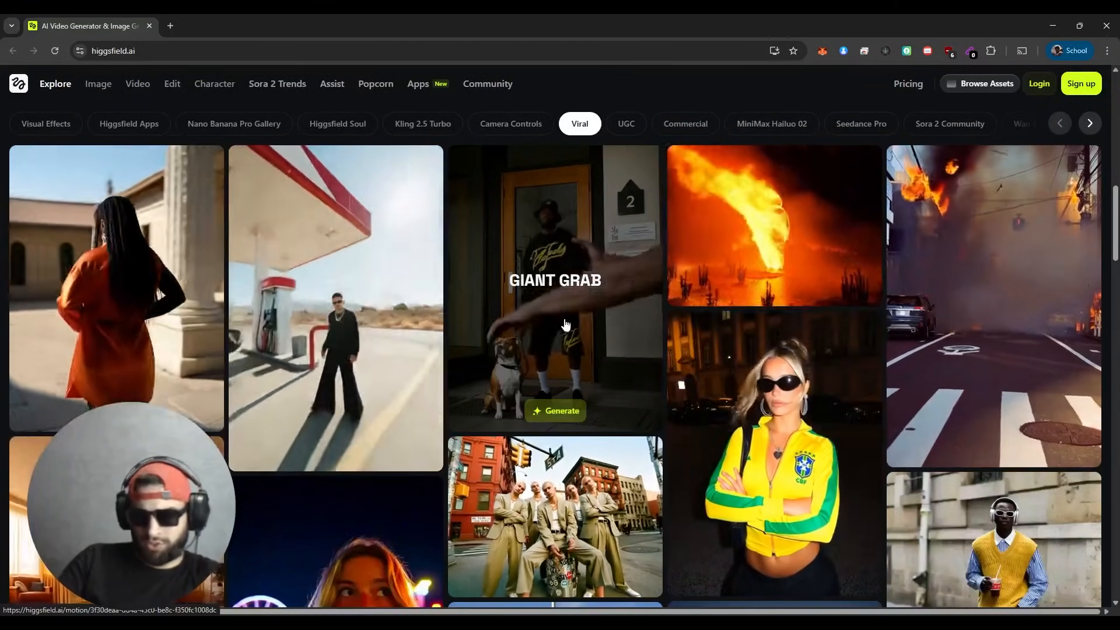
{"action": "scroll", "scroll_direction": "down", "scroll_amount": 3}
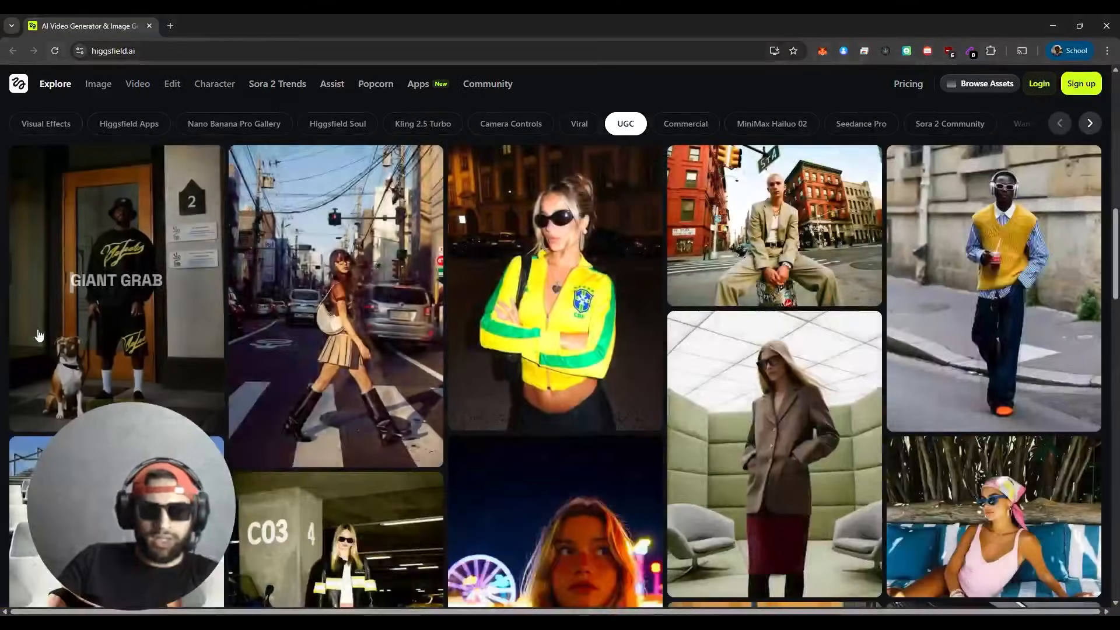
{"action": "scroll", "scroll_direction": "down", "scroll_amount": 3}
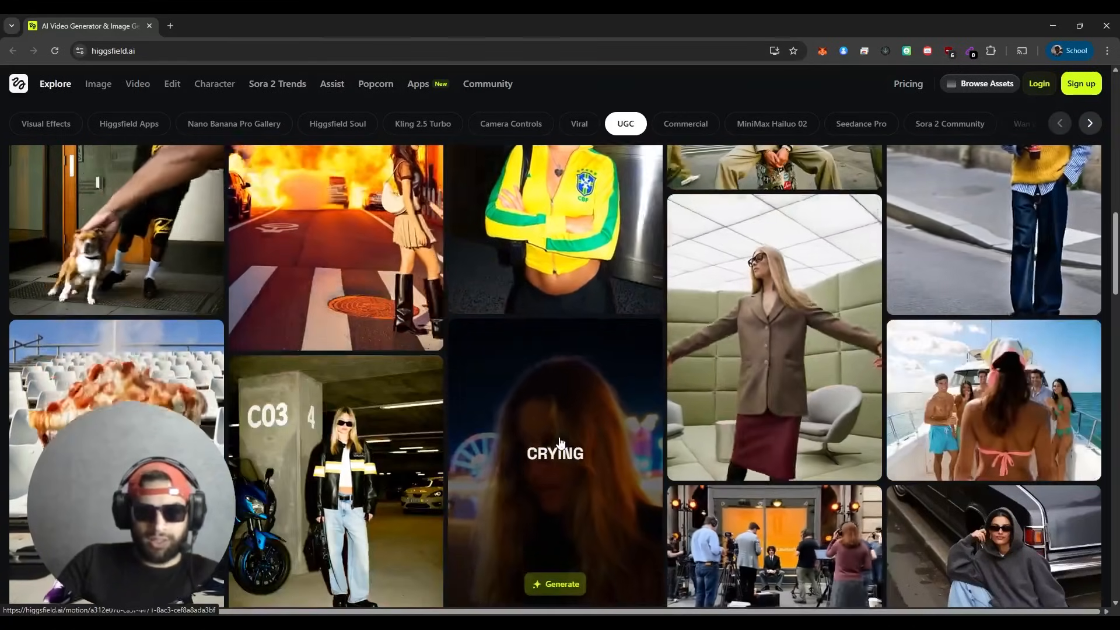
{"action": "scroll", "scroll_direction": "down", "scroll_amount": 3}
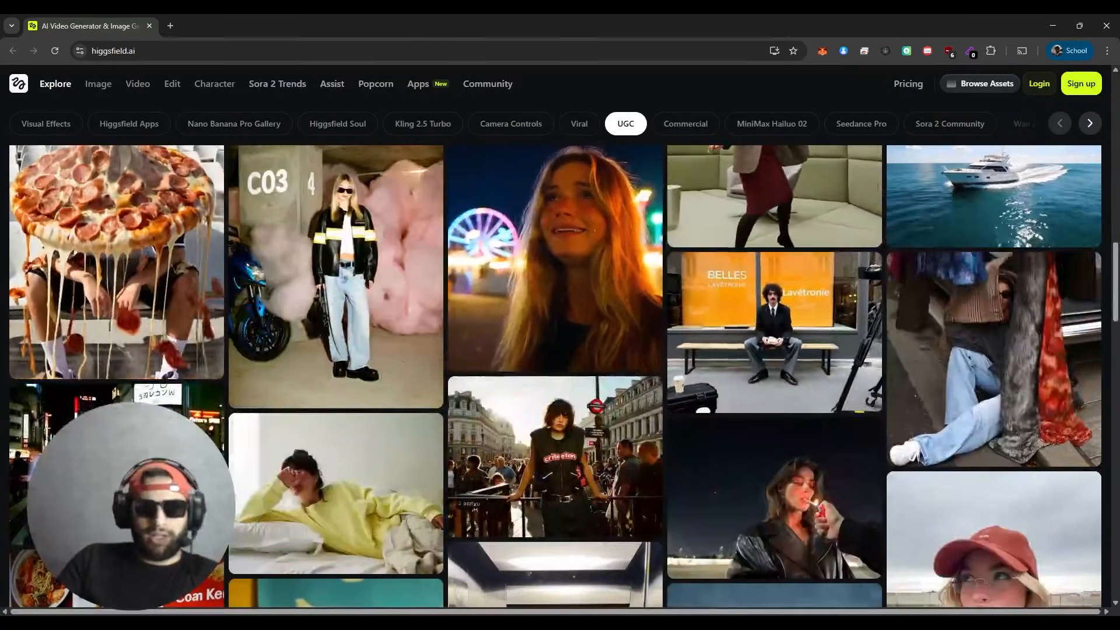
Step: Browse the Commercial presets and scroll through the MiniMax Hailuo 02 presets
{"action": "left_click", "coordinate": [684, 123]}
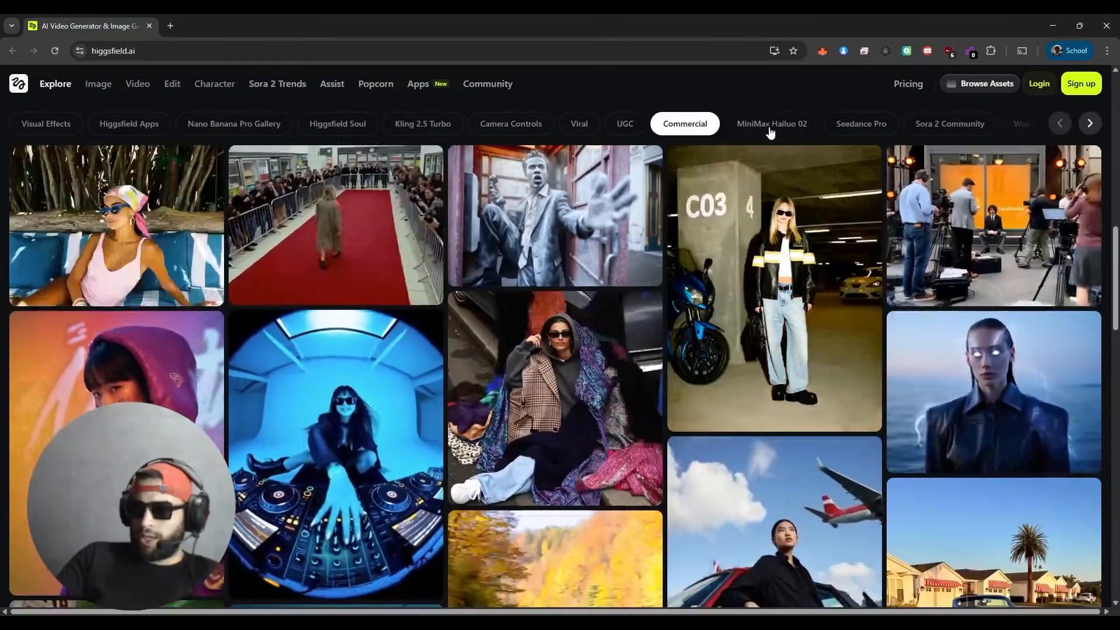
{"action": "left_click", "coordinate": [770, 124]}
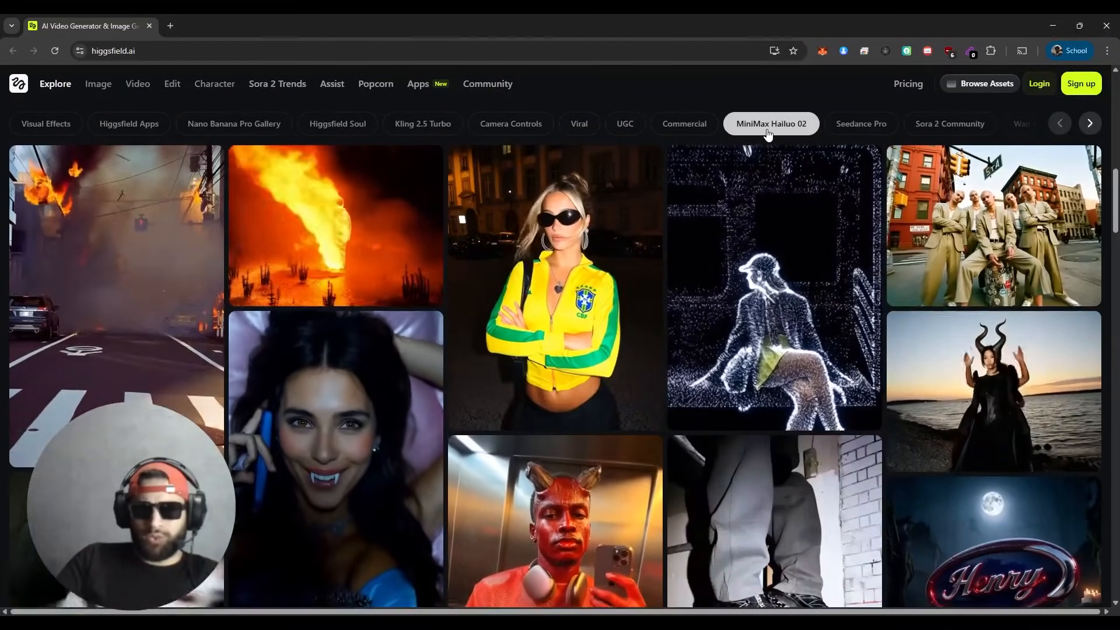
{"action": "scroll", "scroll_direction": "down", "scroll_amount": 3}
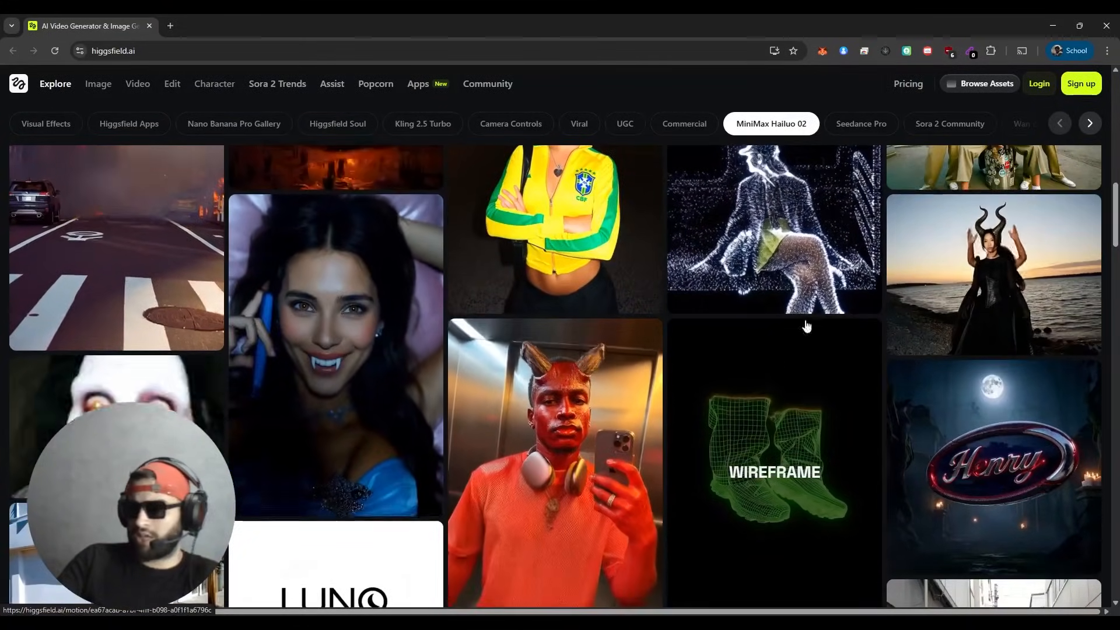
{"action": "scroll", "scroll_direction": "down", "scroll_amount": 3}
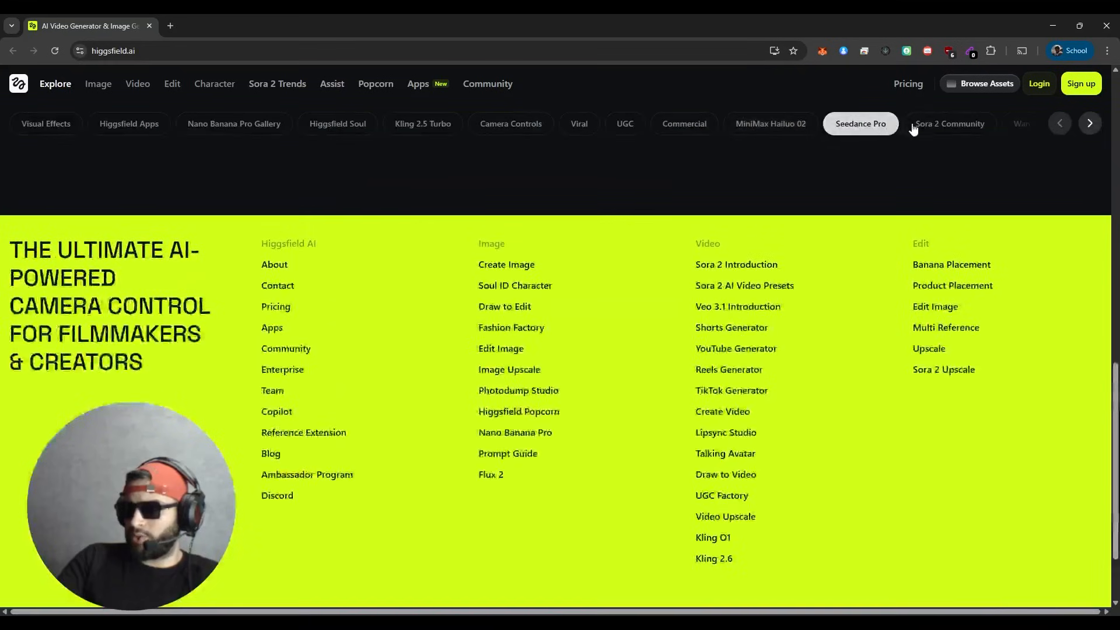
Step: View the Sora 2 Community gallery, then bring up the pricing plans page
{"action": "left_click", "coordinate": [948, 124]}
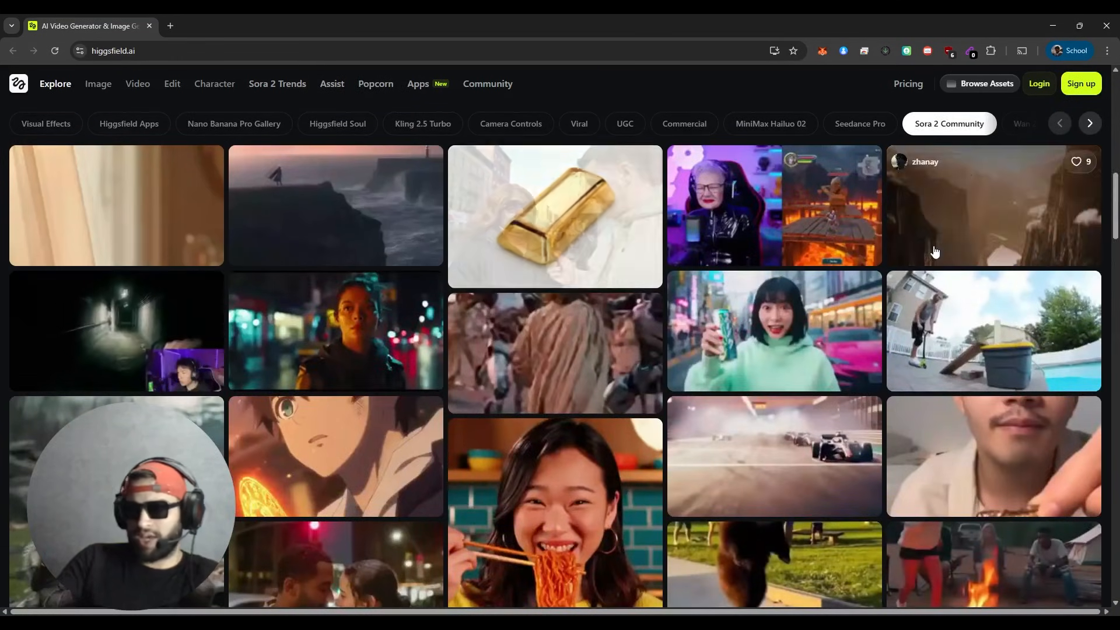
{"action": "left_click", "coordinate": [1089, 123]}
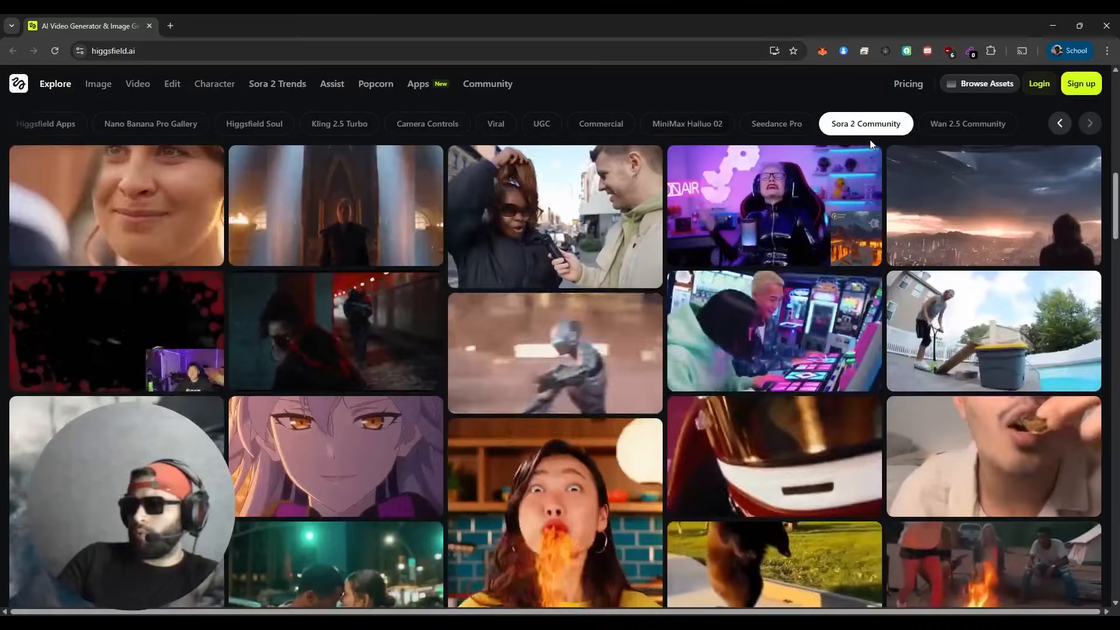
{"action": "left_click", "coordinate": [908, 84]}
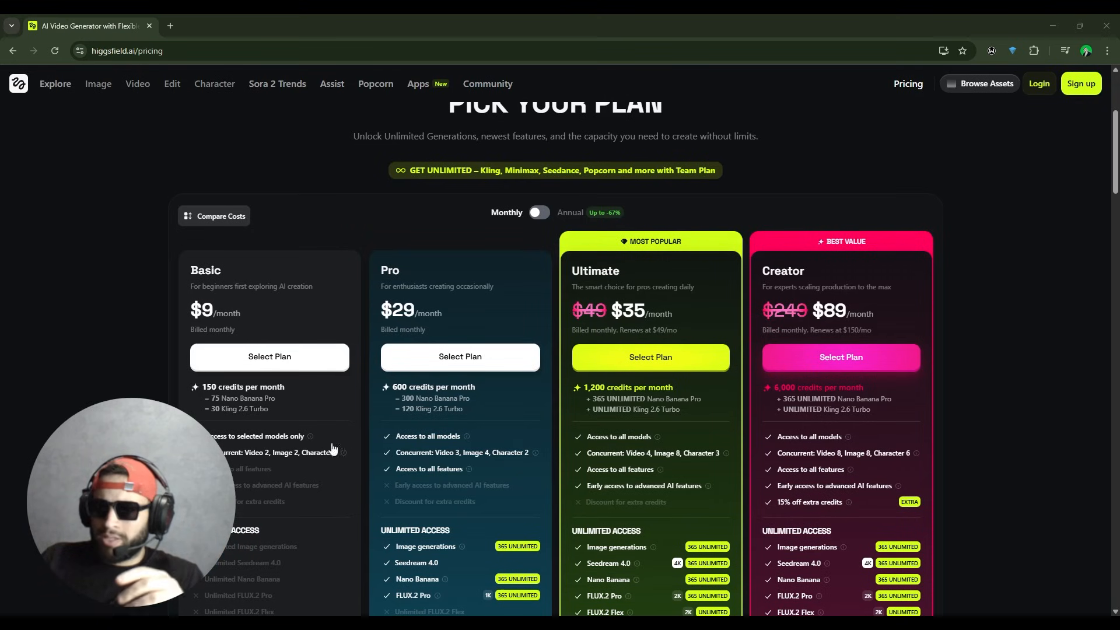
{"action": "mouse_move", "coordinate": [307, 406]}
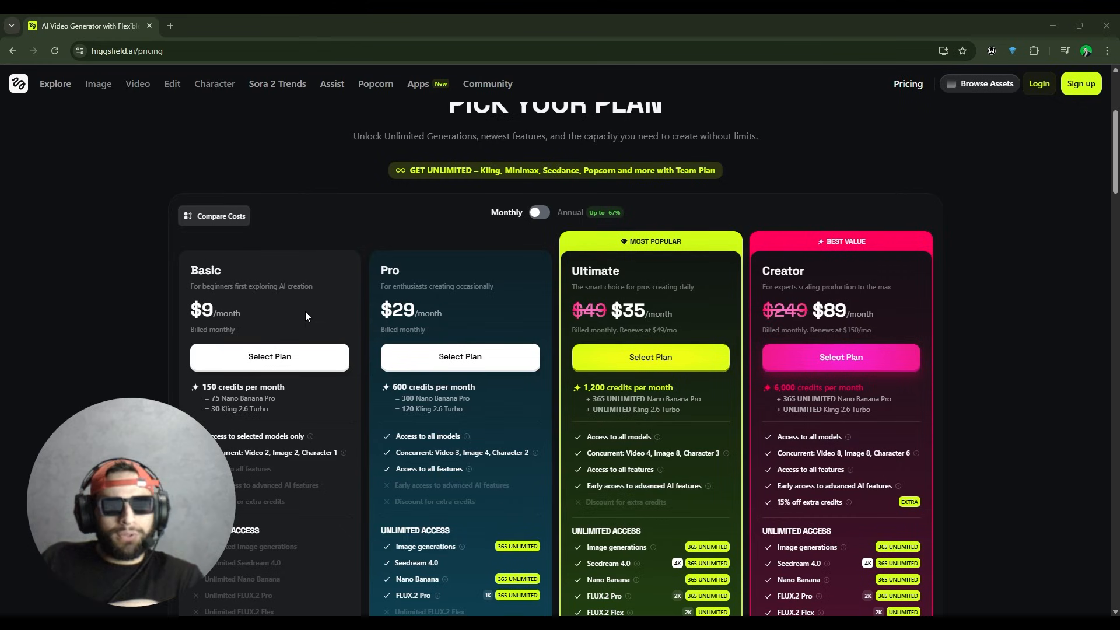
{"action": "mouse_move", "coordinate": [364, 326]}
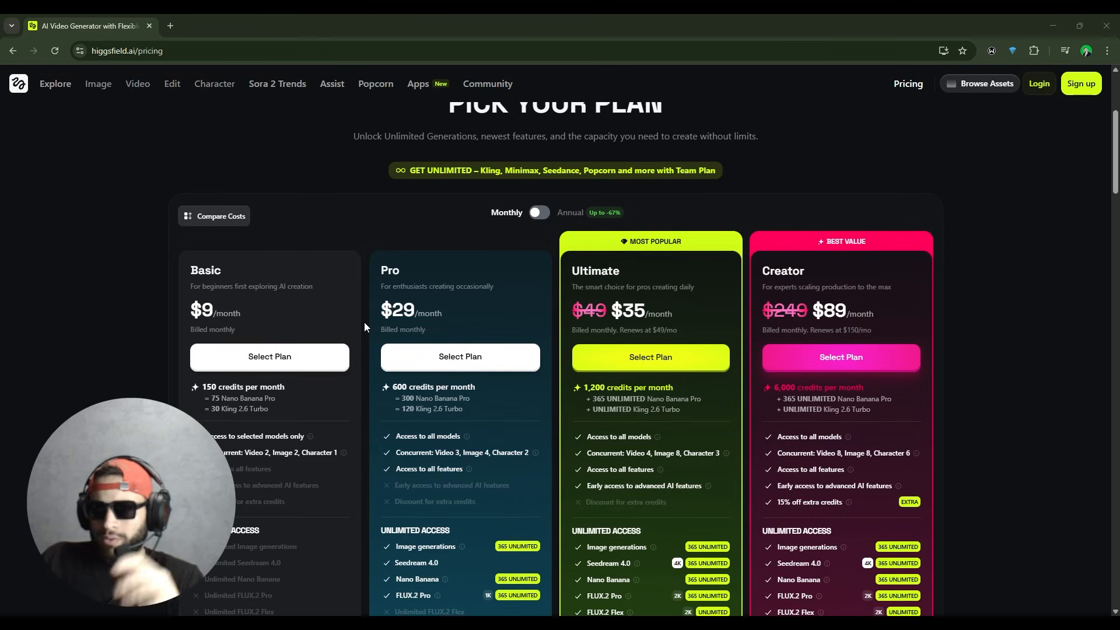
{"action": "scroll", "scroll_direction": "down", "scroll_amount": 3}
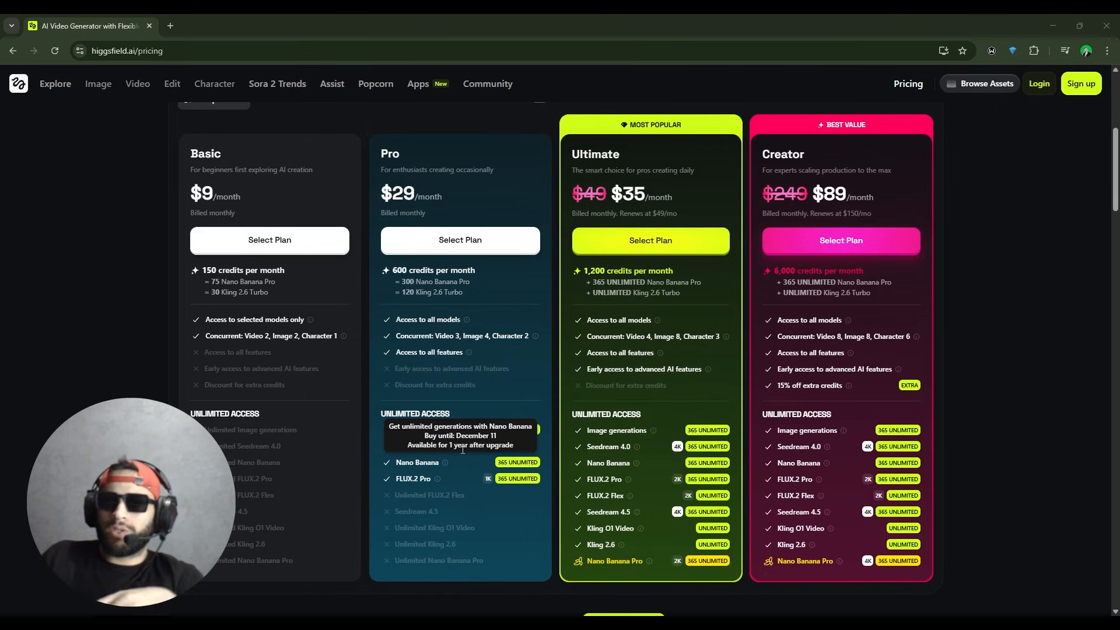
{"action": "mouse_move", "coordinate": [423, 597]}
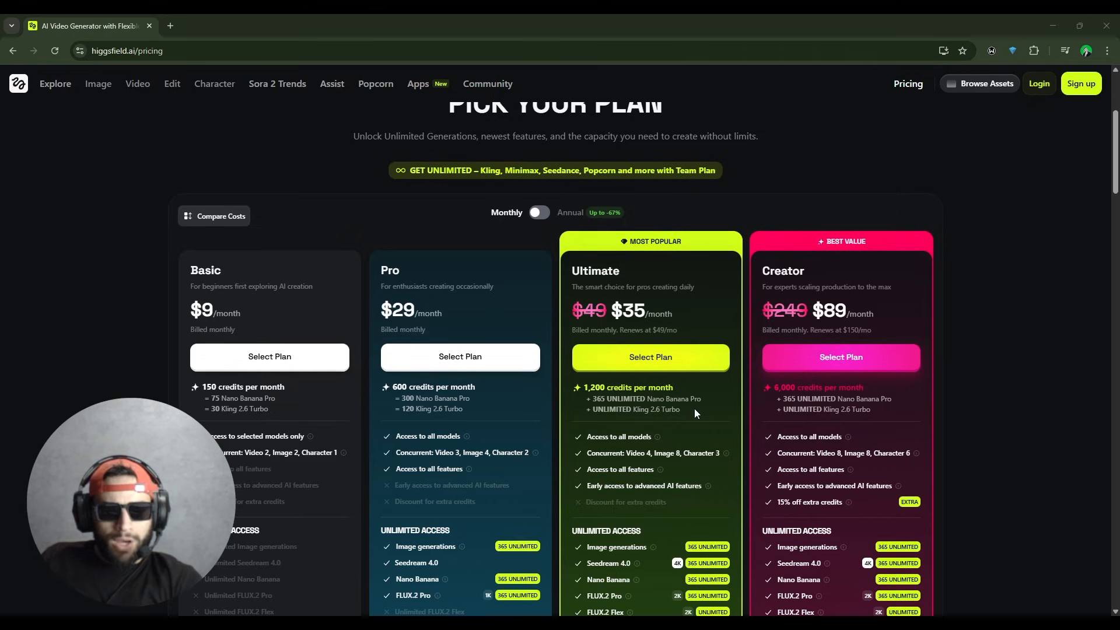
{"action": "mouse_move", "coordinate": [679, 468]}
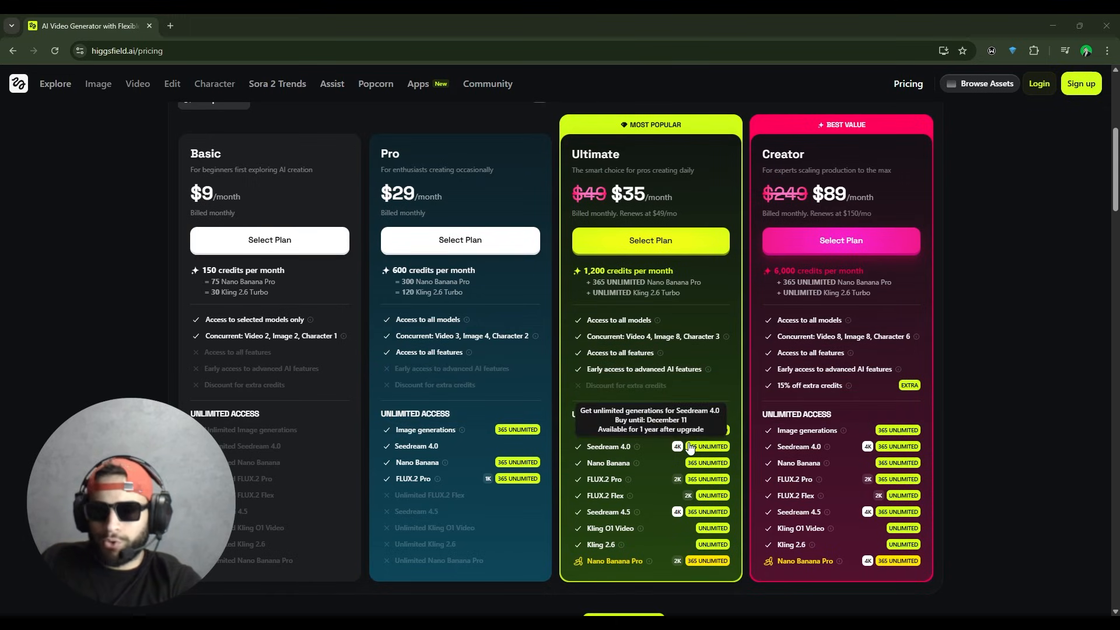
Step: Scroll up and down through the page to reach the Explore home content
{"action": "scroll", "scroll_direction": "up", "scroll_amount": 3}
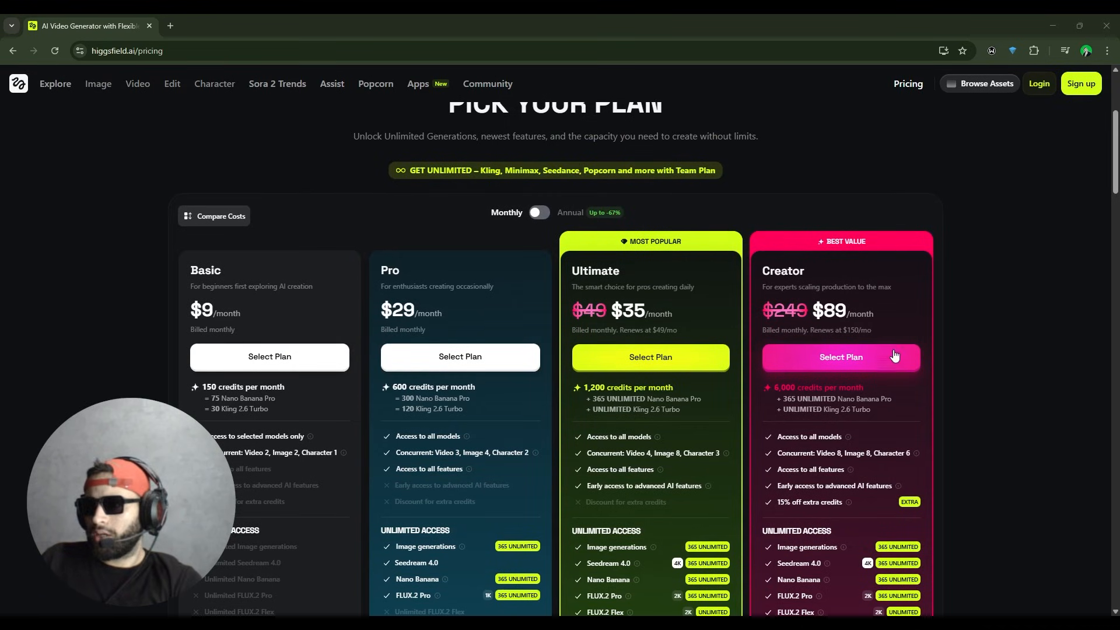
{"action": "scroll", "scroll_direction": "down", "scroll_amount": 3}
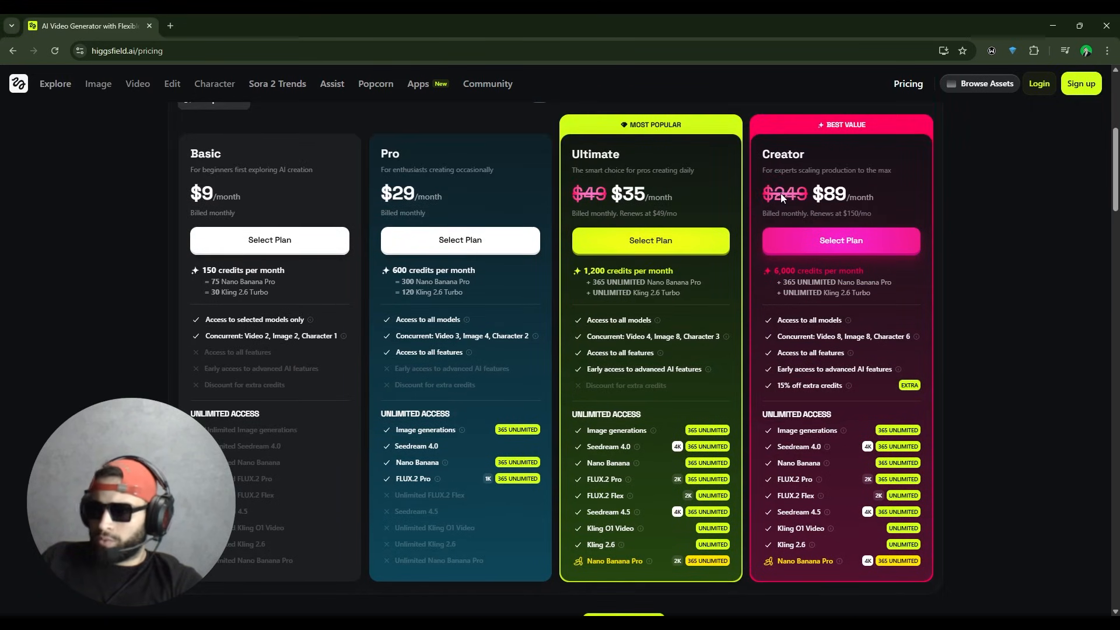
{"action": "mouse_move", "coordinate": [1027, 264]}
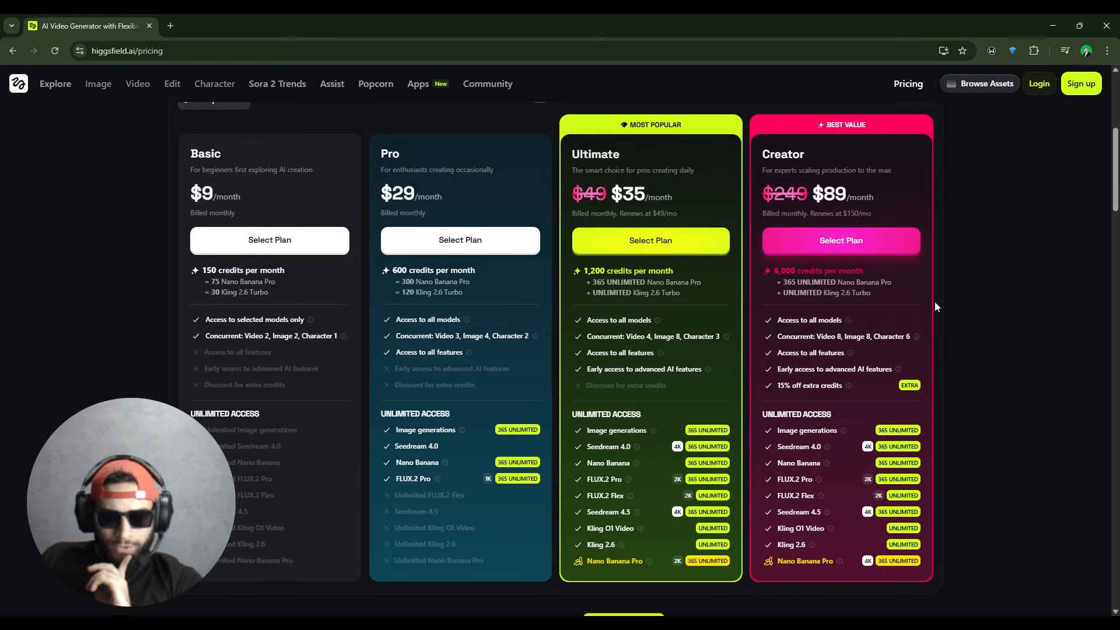
{"action": "mouse_move", "coordinate": [939, 343]}
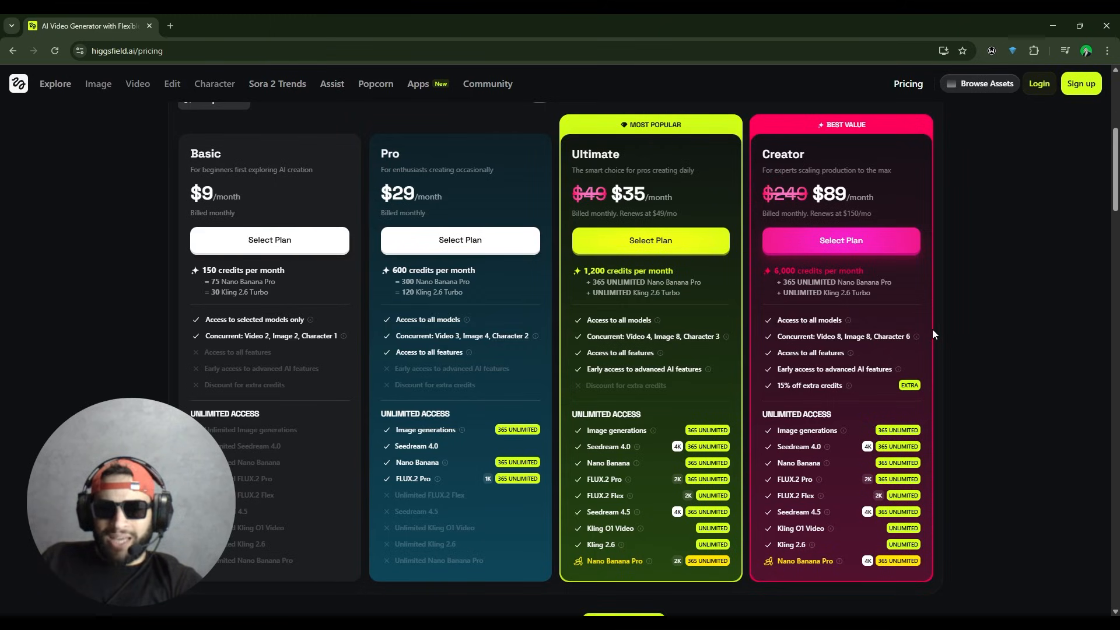
{"action": "scroll", "scroll_direction": "down", "scroll_amount": 3}
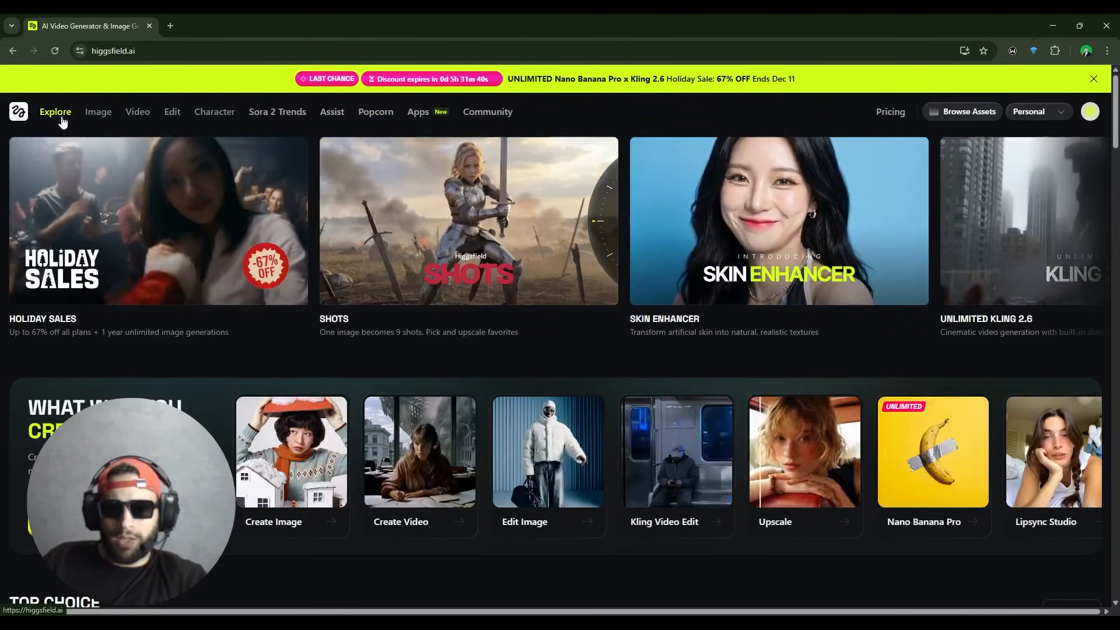
Step: Open Higgsfield Soul from the Image menu and set generation quality to Basic
{"action": "left_click", "coordinate": [98, 111]}
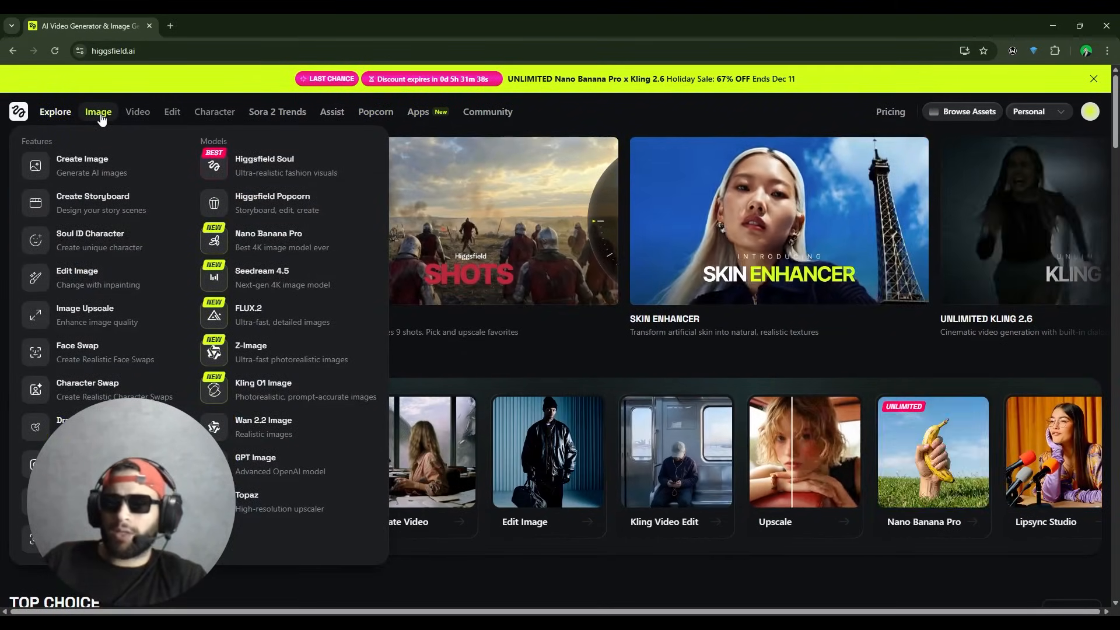
{"action": "left_click", "coordinate": [264, 159]}
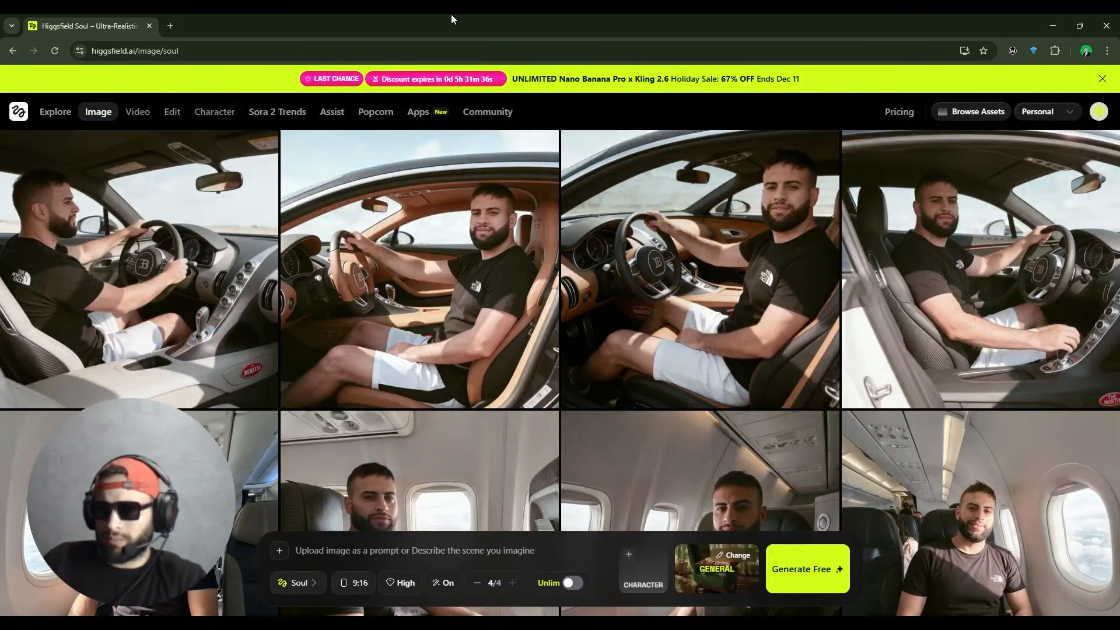
{"action": "mouse_move", "coordinate": [309, 339]}
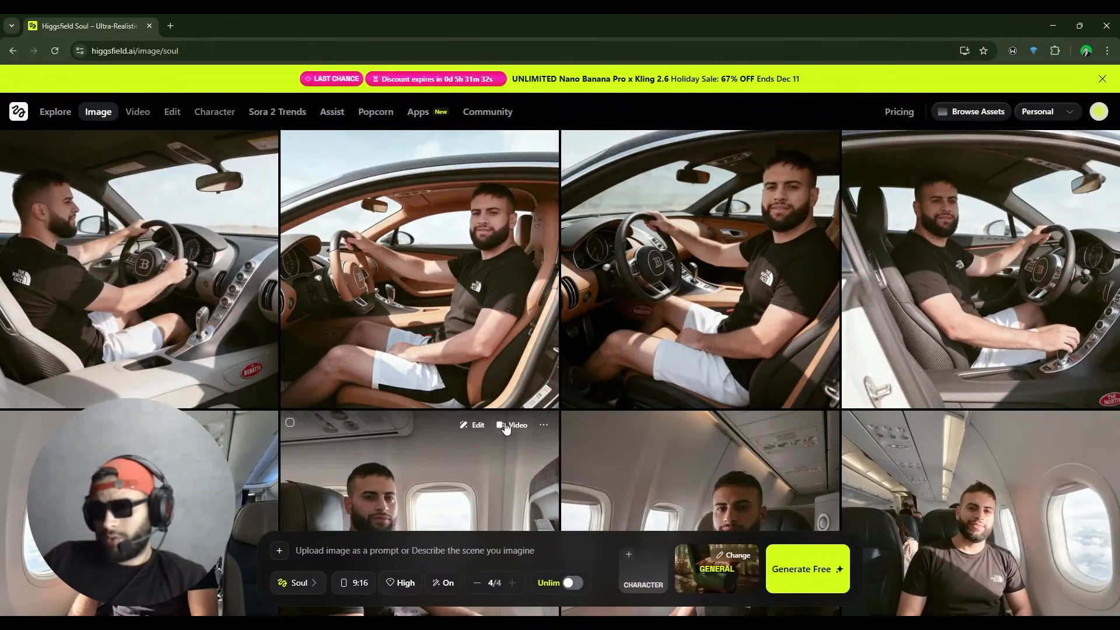
{"action": "left_click", "coordinate": [297, 582]}
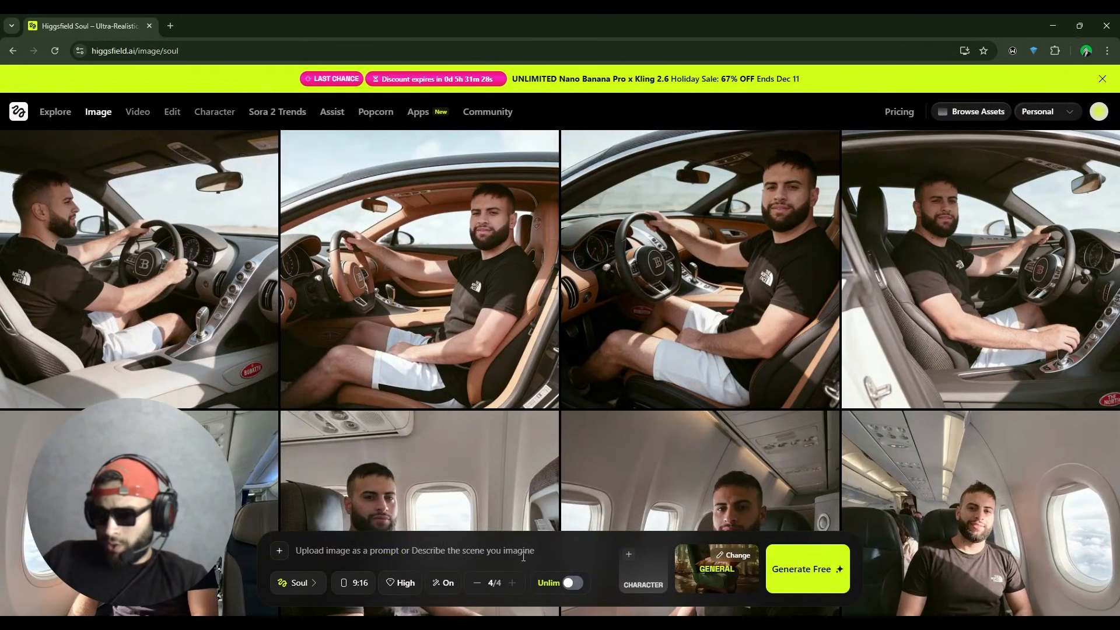
{"action": "left_click", "coordinate": [296, 582]}
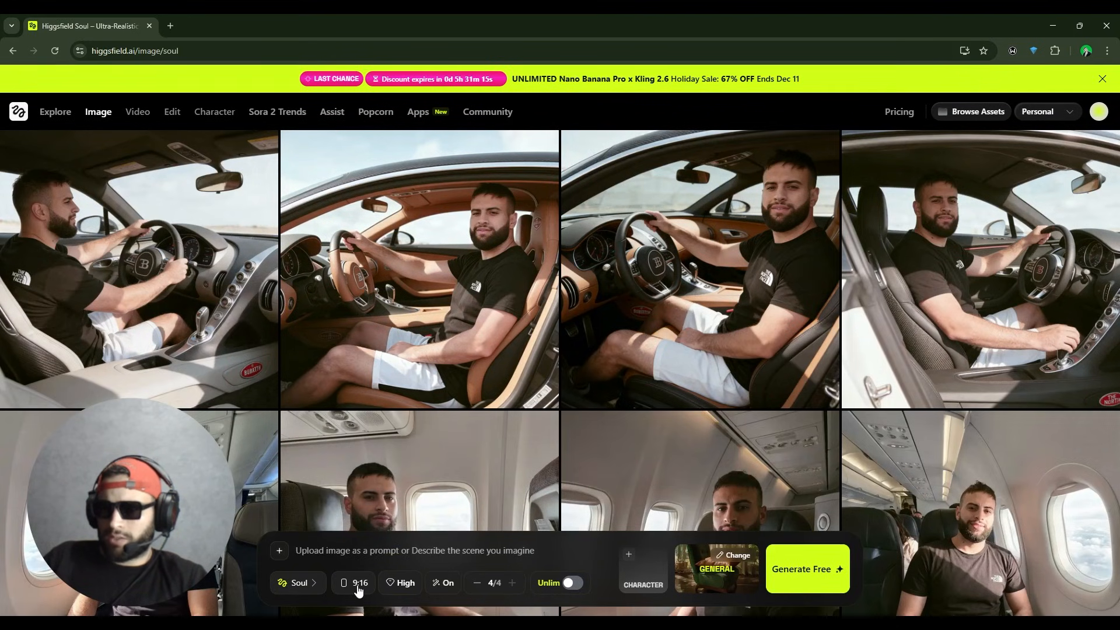
{"action": "left_click", "coordinate": [402, 582]}
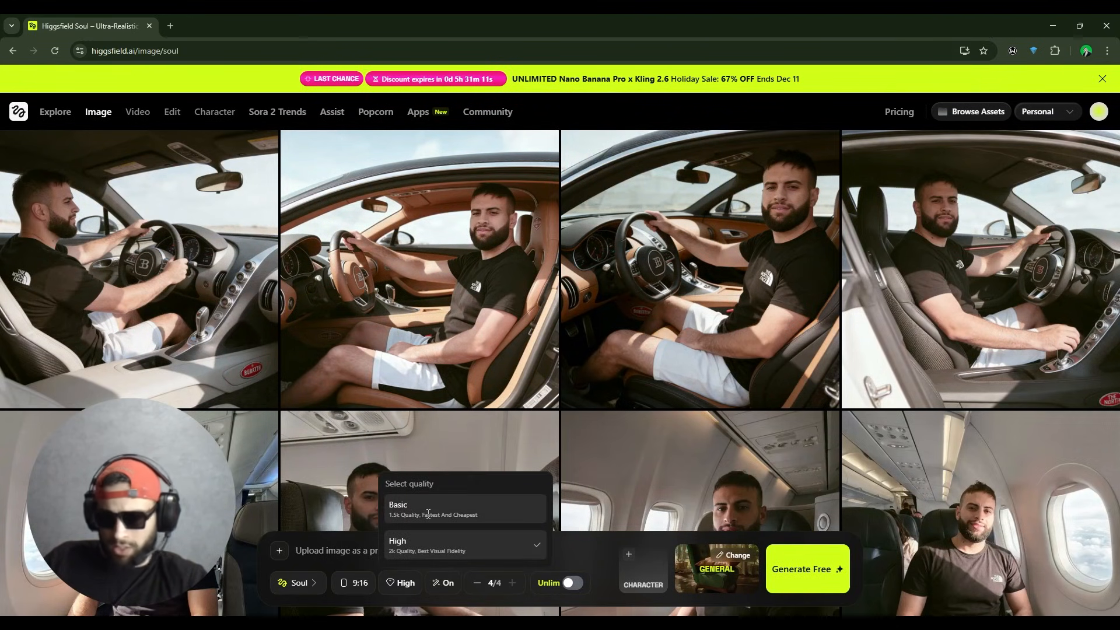
{"action": "left_click", "coordinate": [398, 507]}
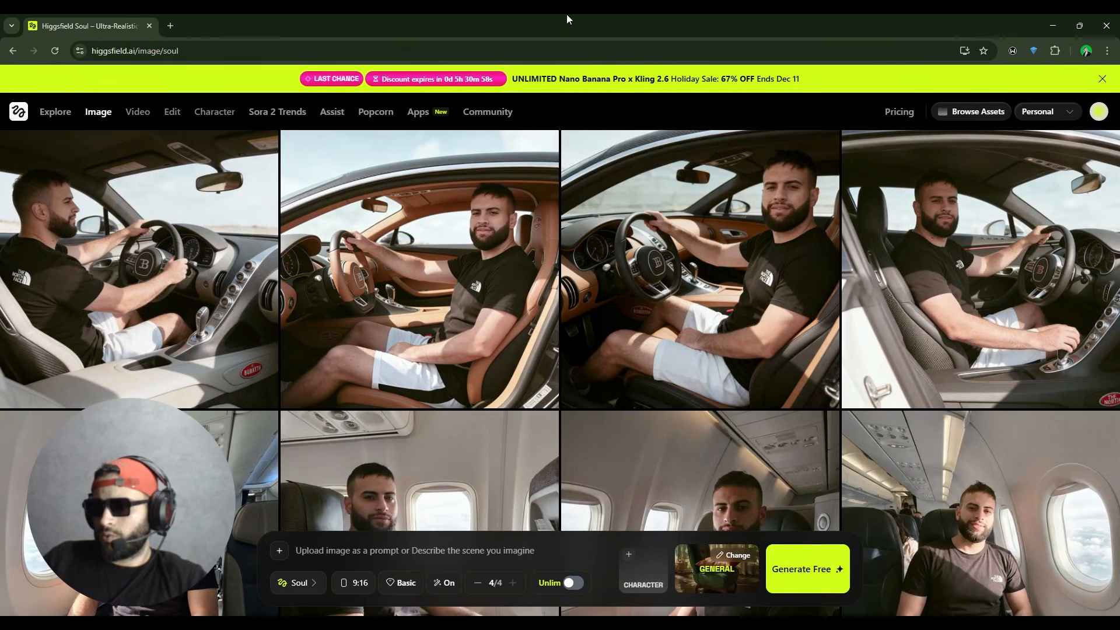
{"action": "mouse_move", "coordinate": [536, 525]}
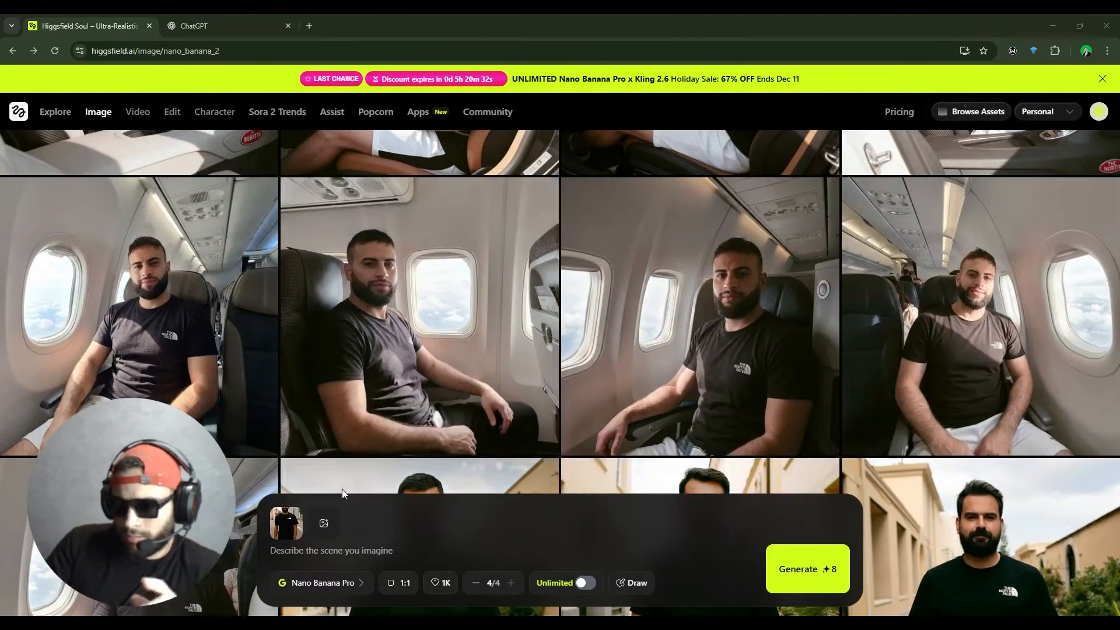
Step: Open the video creation workspace showing the 'make me drive' clip
{"action": "scroll", "scroll_direction": "down", "scroll_amount": 3}
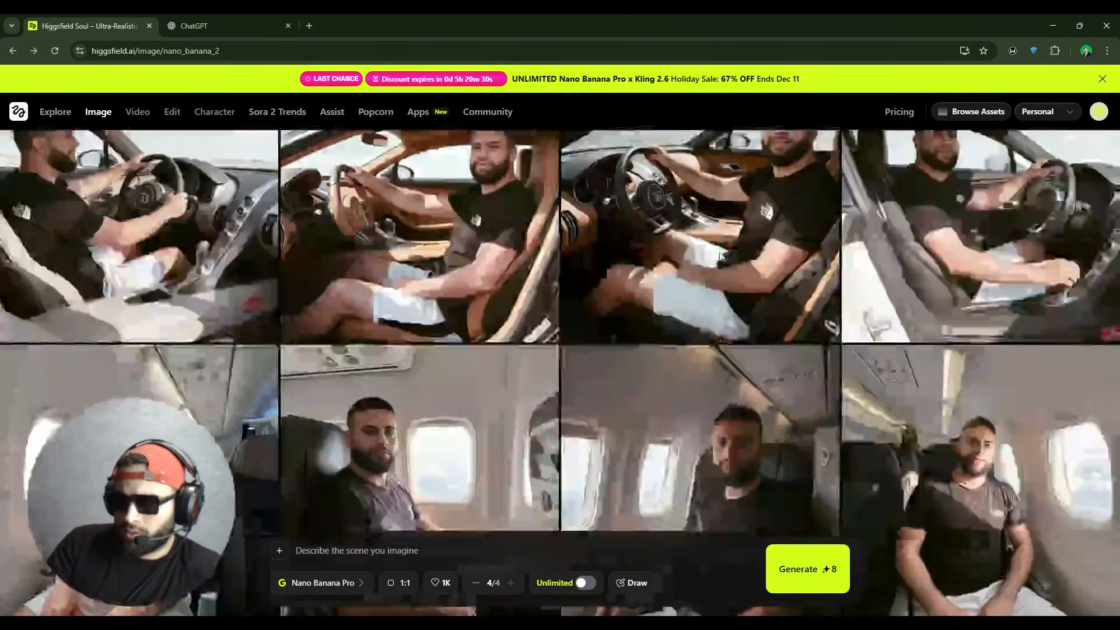
{"action": "left_click", "coordinate": [263, 144]}
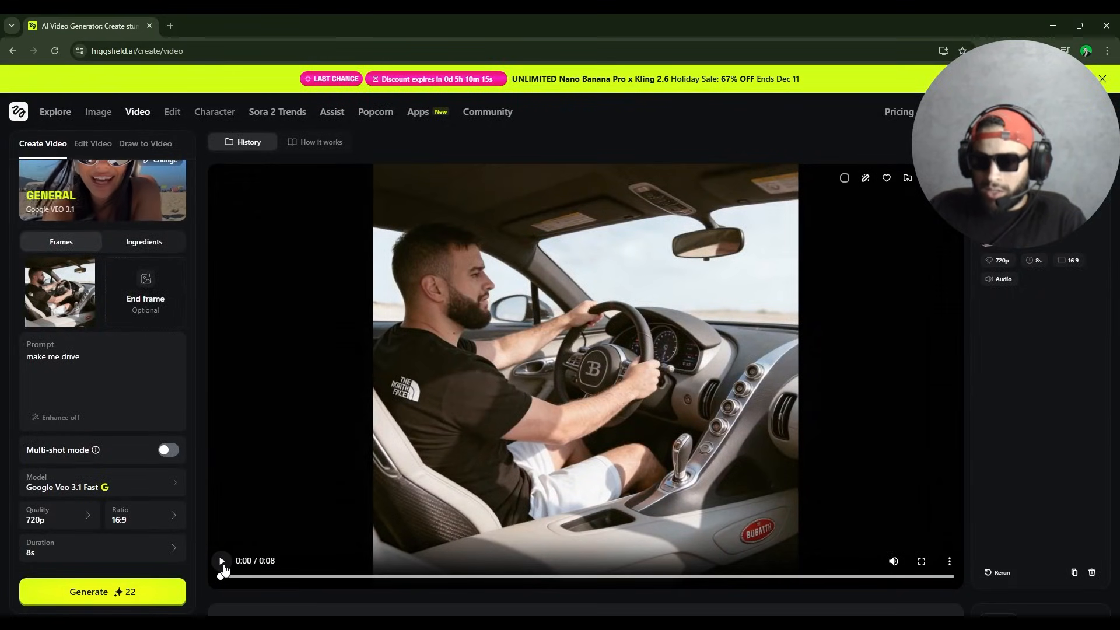
{"action": "left_click", "coordinate": [222, 561]}
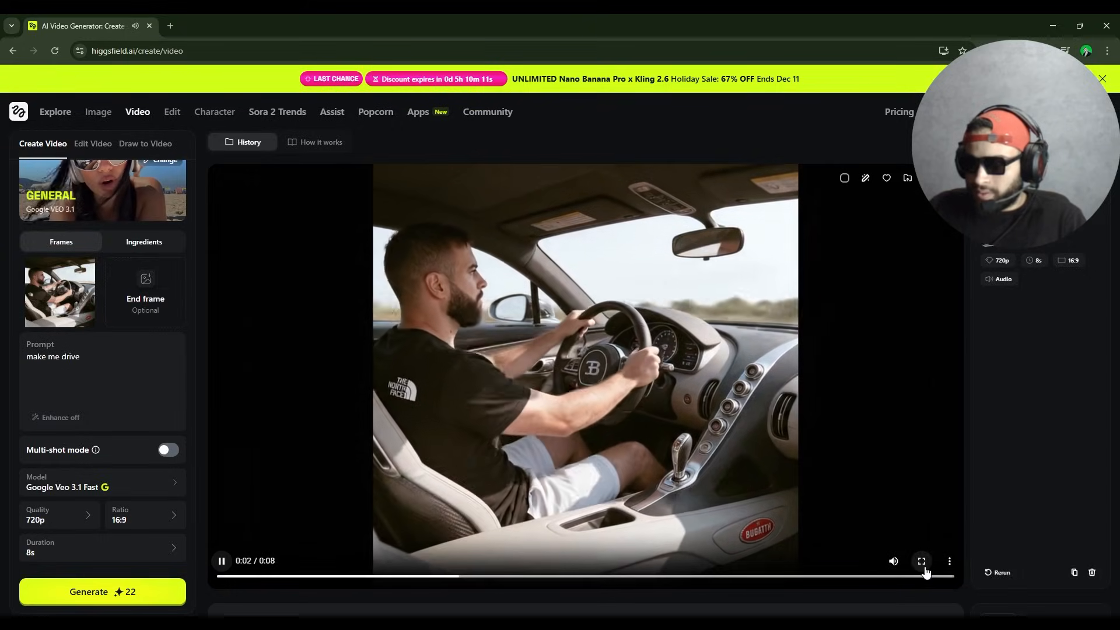
{"action": "left_click", "coordinate": [921, 561]}
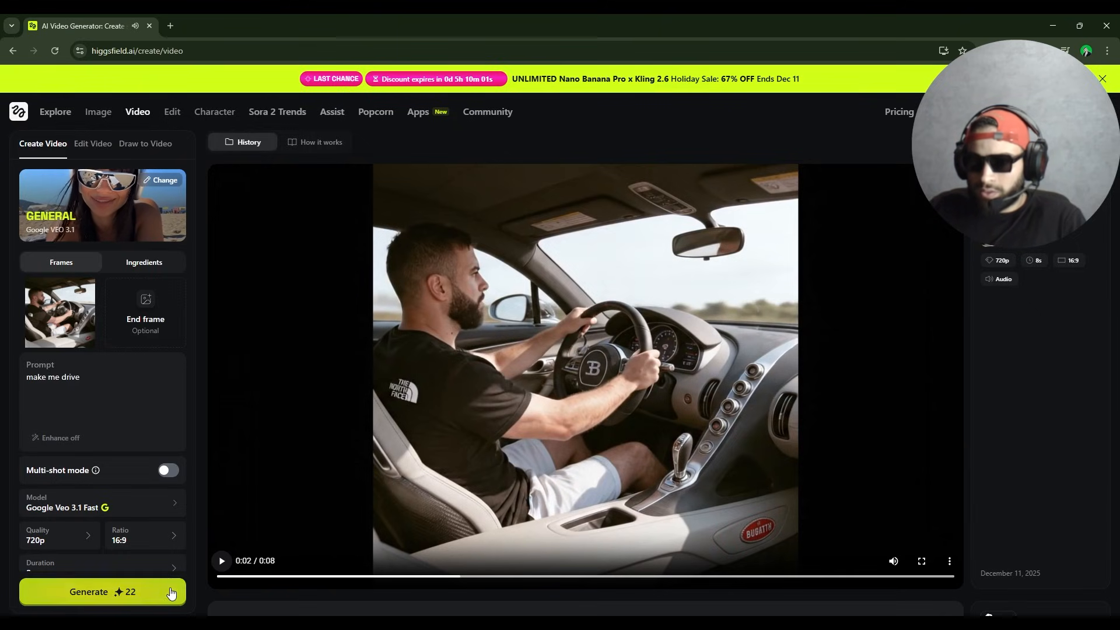
{"action": "mouse_move", "coordinate": [338, 98]}
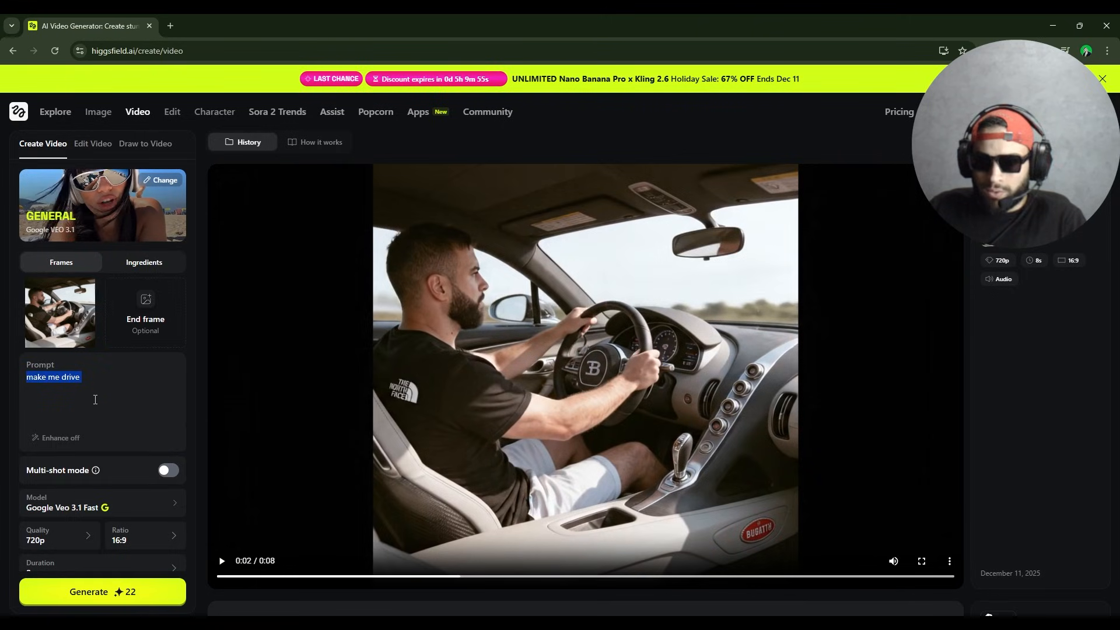
{"action": "left_click", "coordinate": [111, 387]}
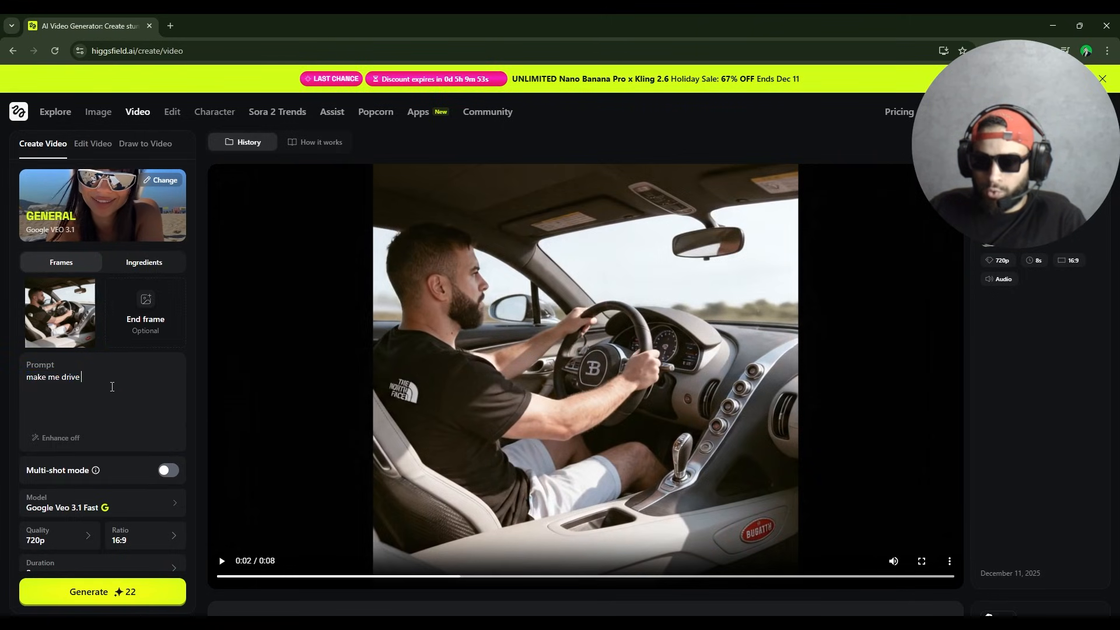
{"action": "left_click", "coordinate": [898, 112]}
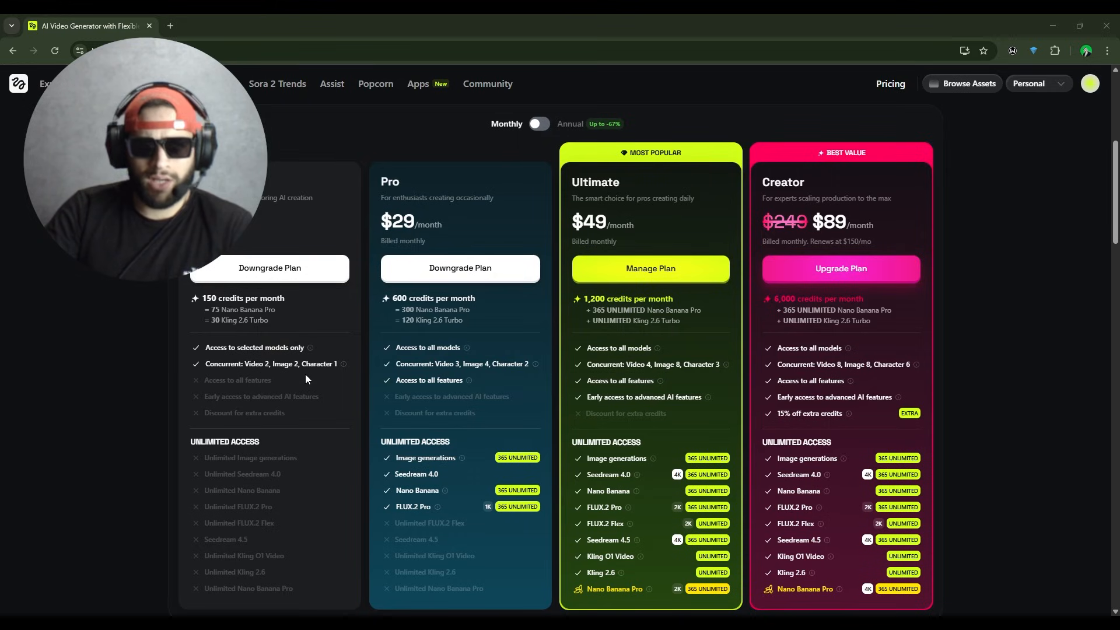
{"action": "mouse_move", "coordinate": [307, 369]}
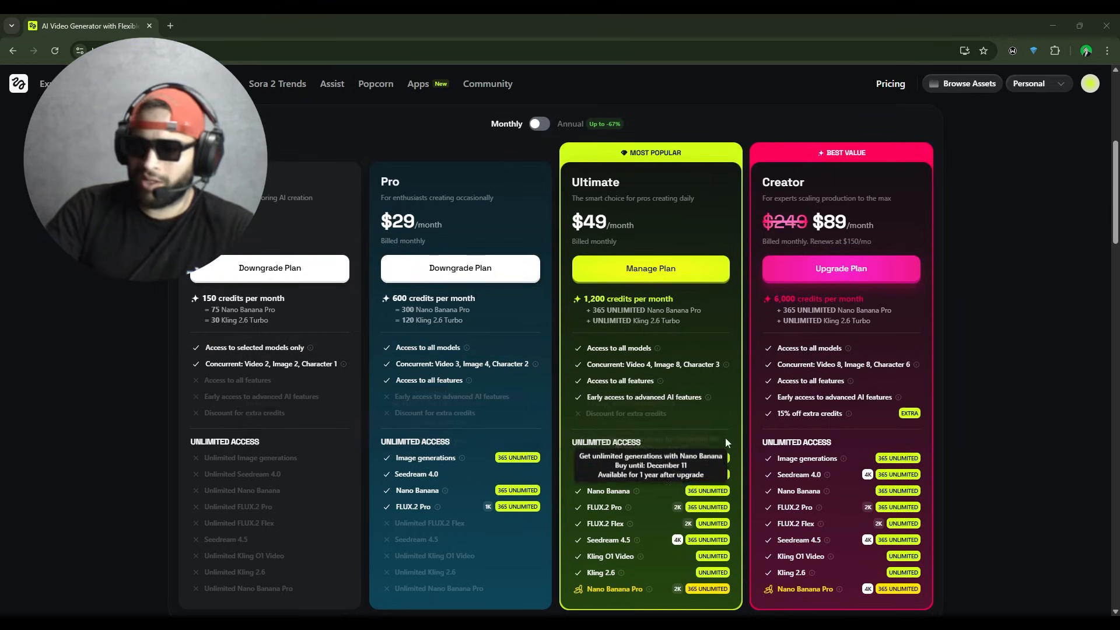
{"action": "mouse_move", "coordinate": [690, 474]}
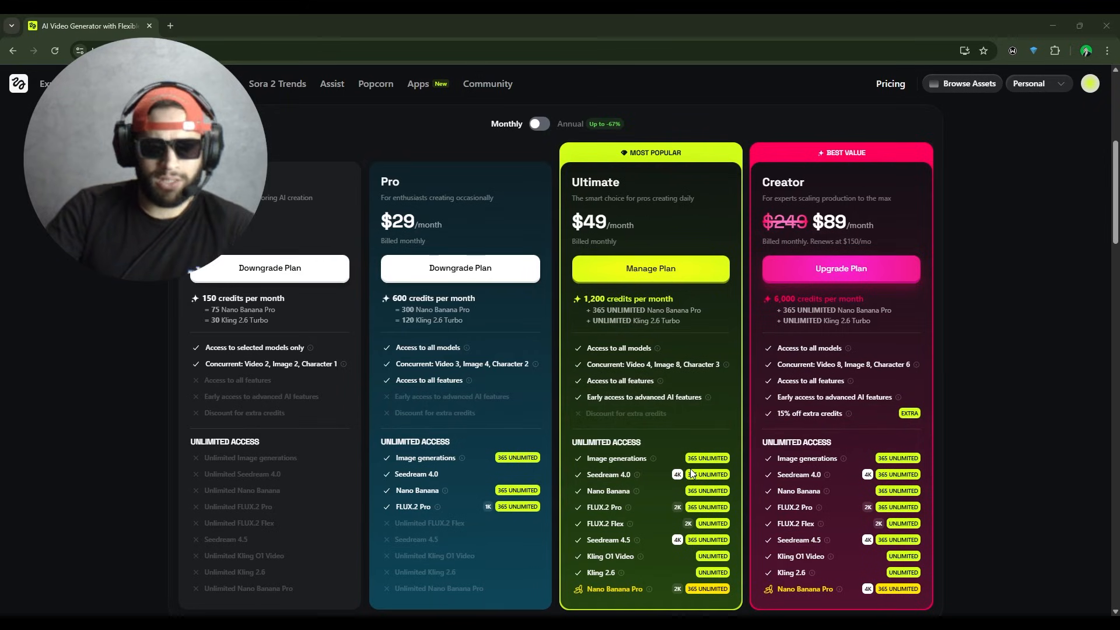